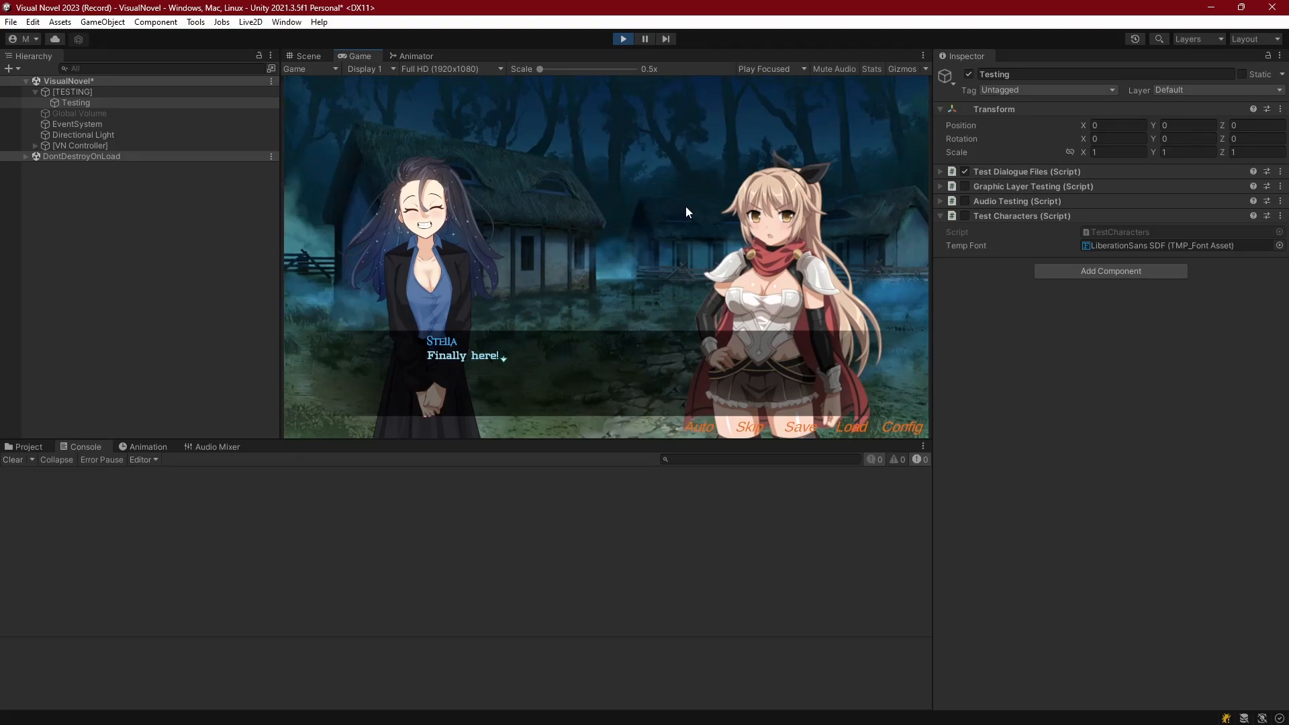
{"action": "mouse_move", "coordinate": [711, 436]}
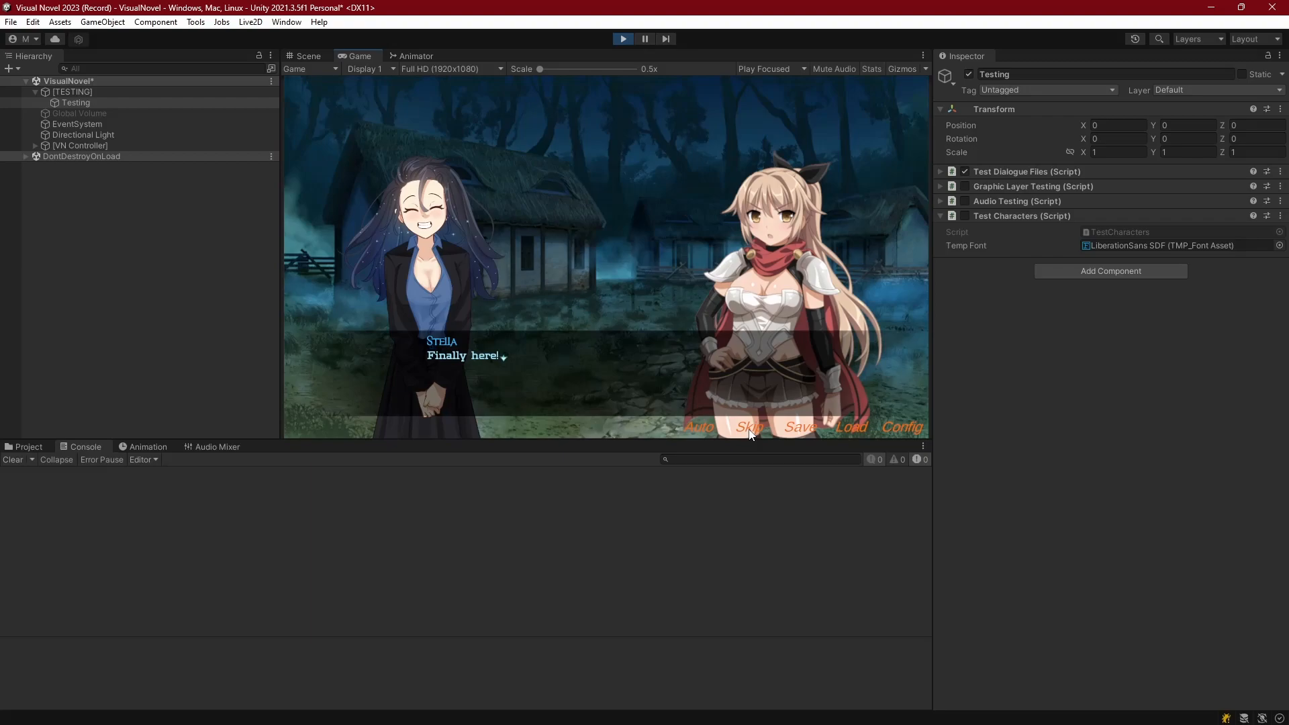
{"action": "mouse_move", "coordinate": [641, 321]}
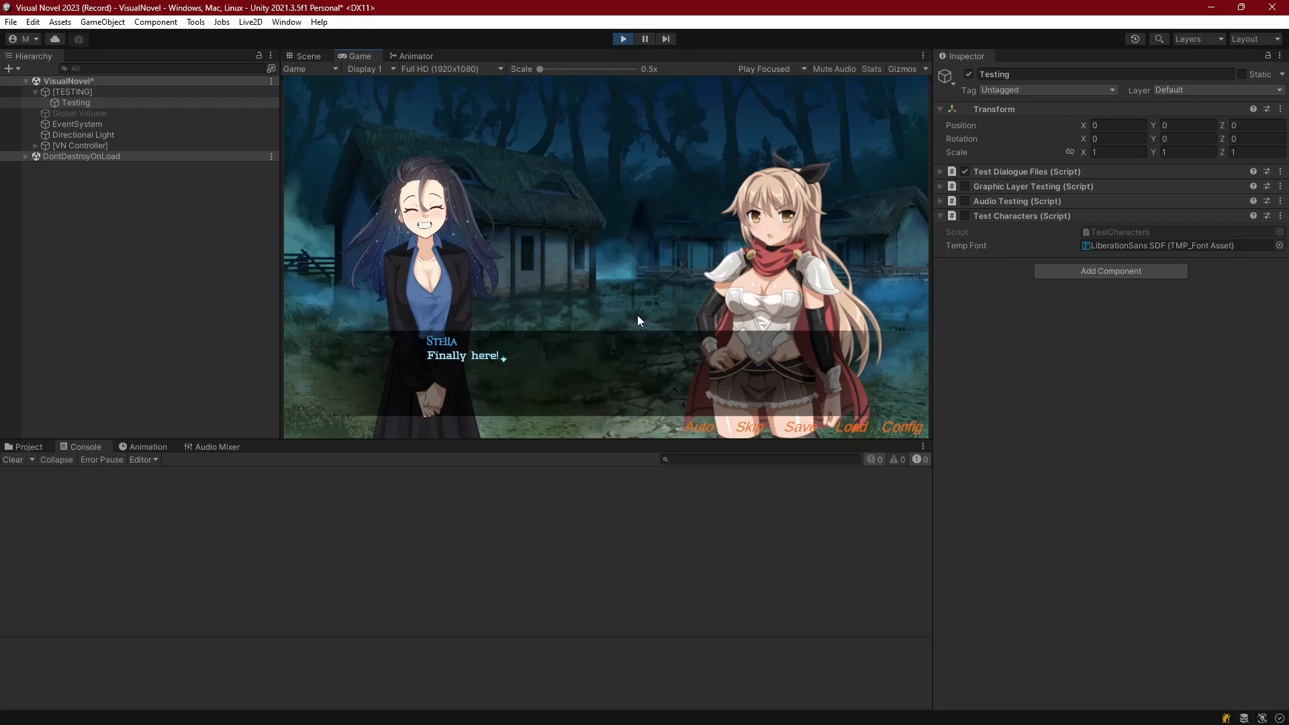
{"action": "mouse_move", "coordinate": [614, 354]}
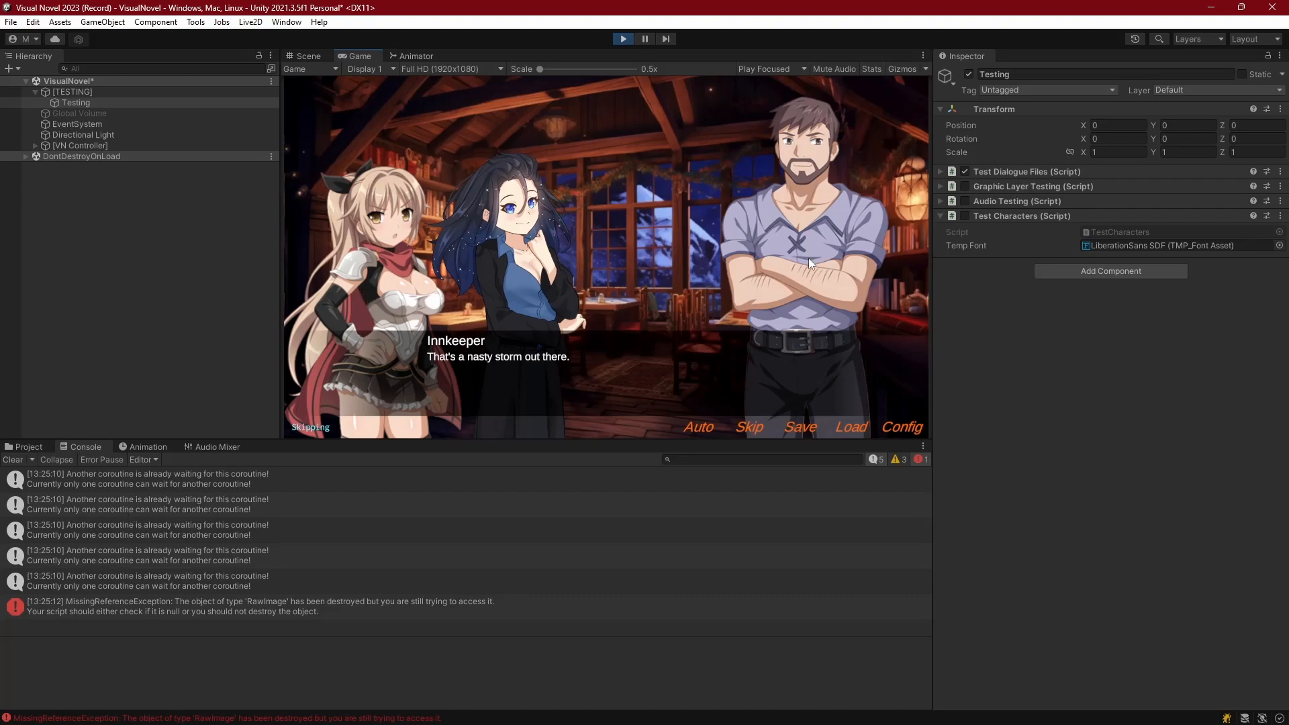
{"action": "mouse_move", "coordinate": [486, 396]}
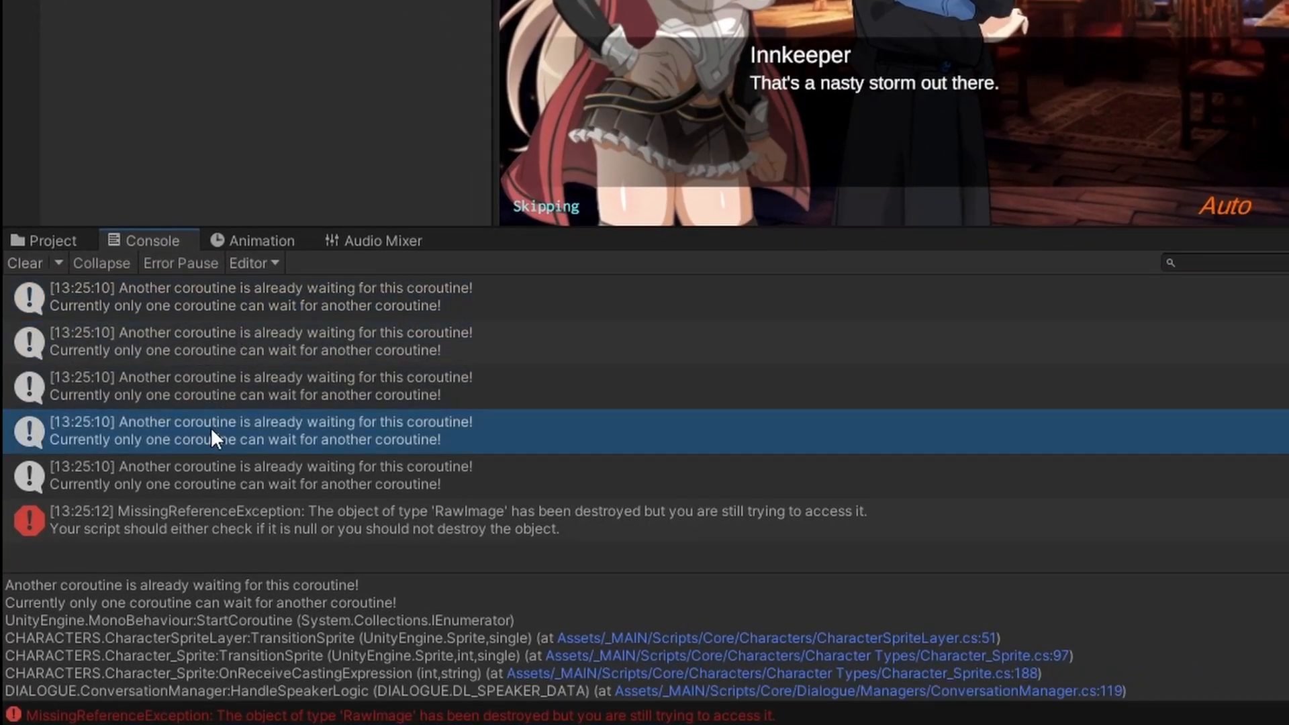
- Read the RawImage MissingReferenceException stack trace, tracing it to DestroyOldGraphics in GraphicLayer.cs
{"action": "left_click", "coordinate": [264, 342]}
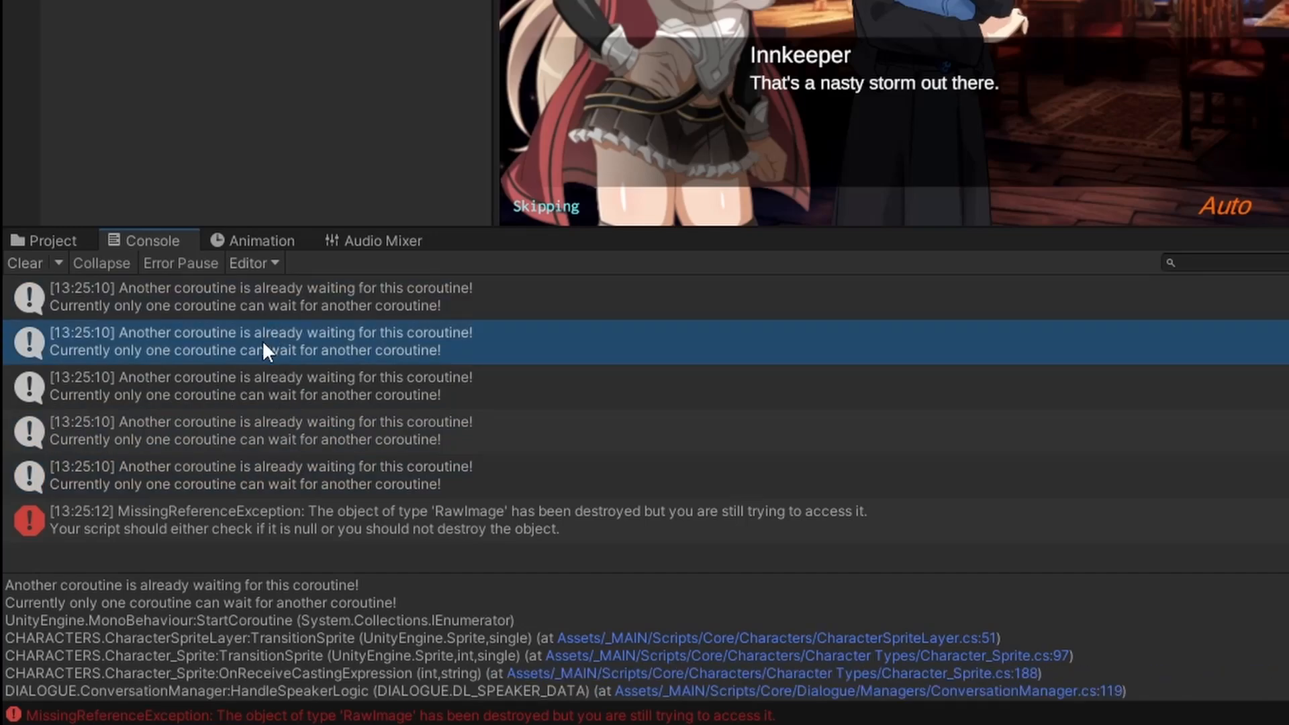
{"action": "left_click", "coordinate": [246, 475]}
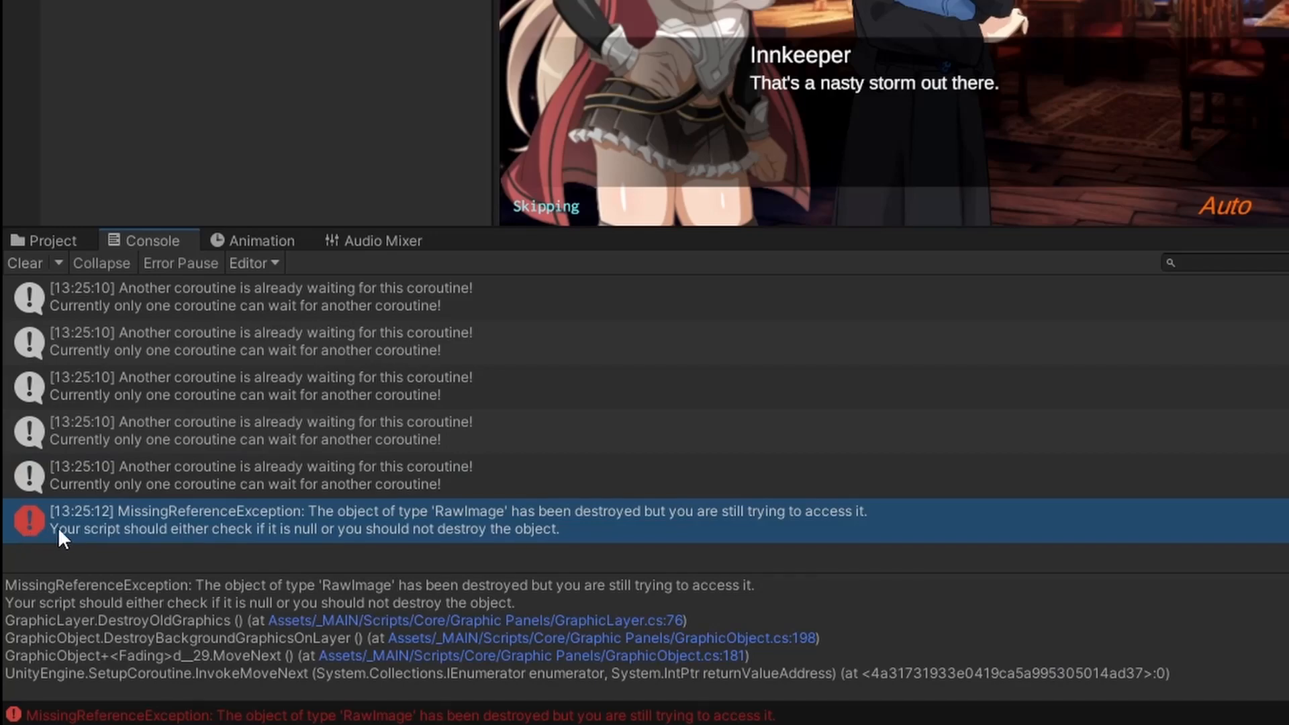
{"action": "mouse_move", "coordinate": [374, 531]}
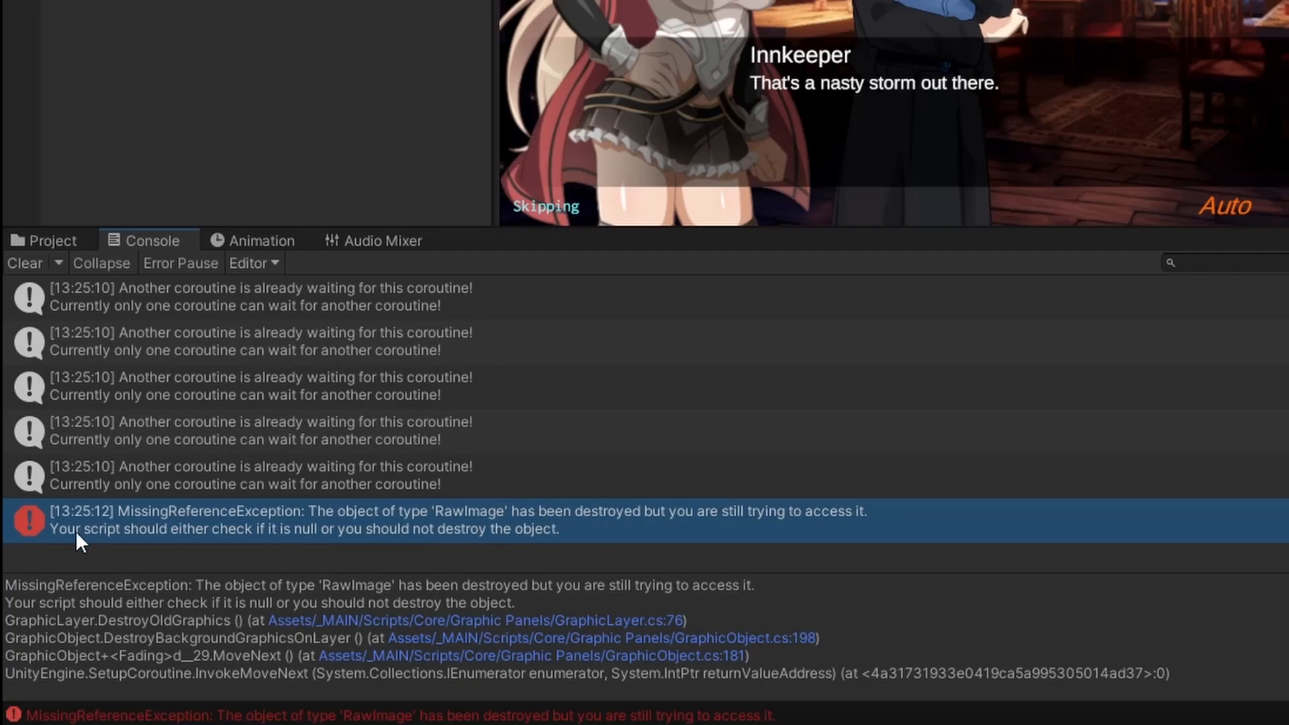
{"action": "mouse_move", "coordinate": [25, 596]}
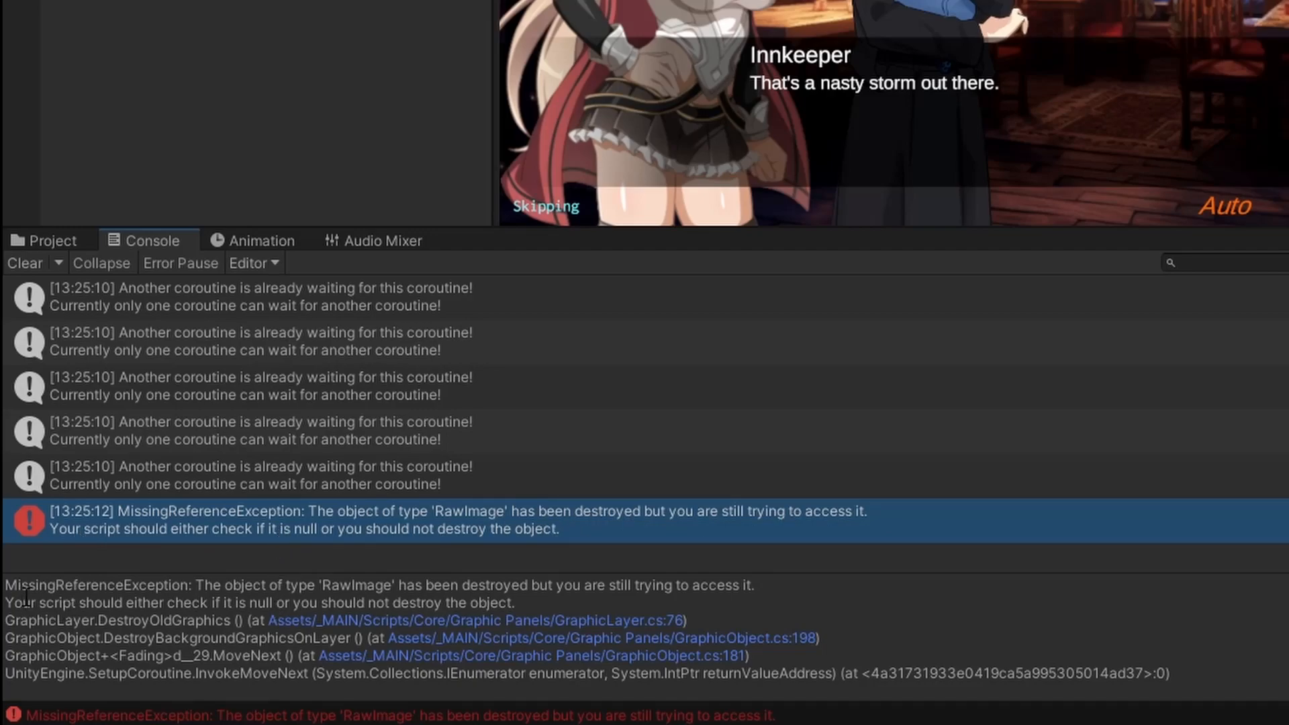
{"action": "left_click_drag", "start_coordinate": [8, 585], "coordinate": [820, 639]}
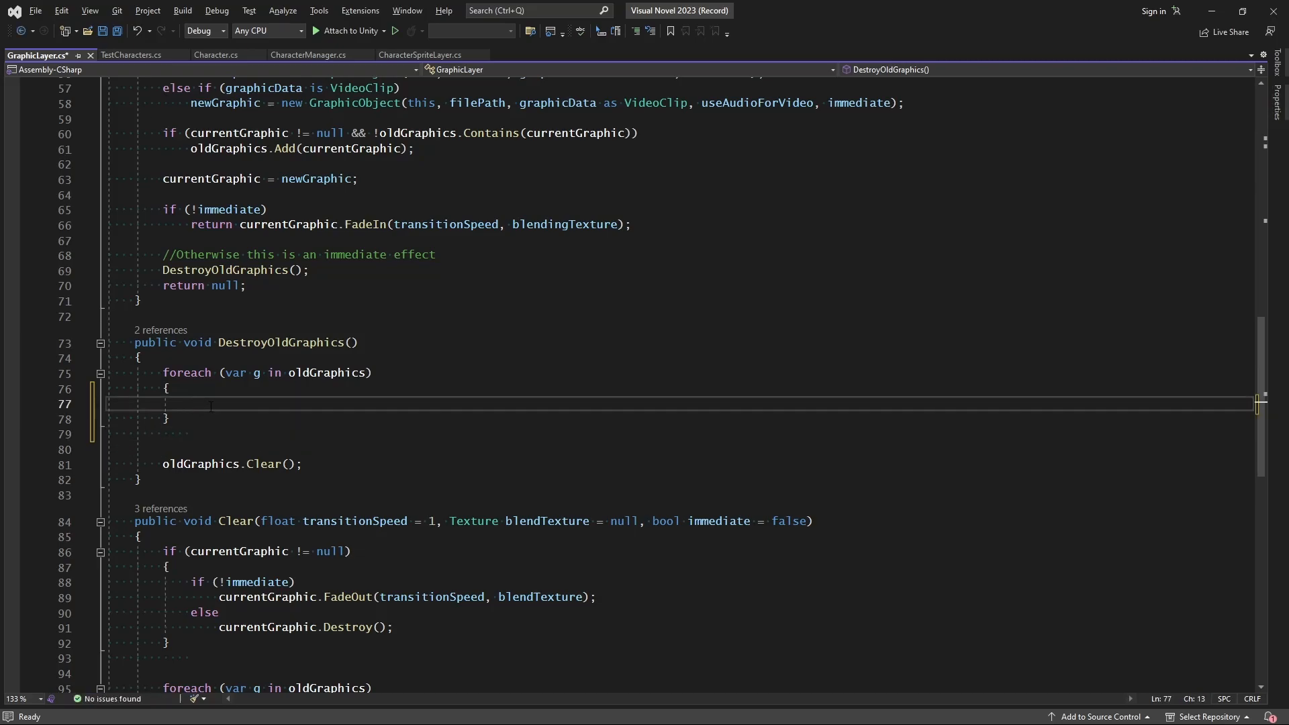
- Guard Object.Destroy in DestroyOldGraphics with 'if (g.renderer != null)'
{"action": "type", "text": "if ()"}
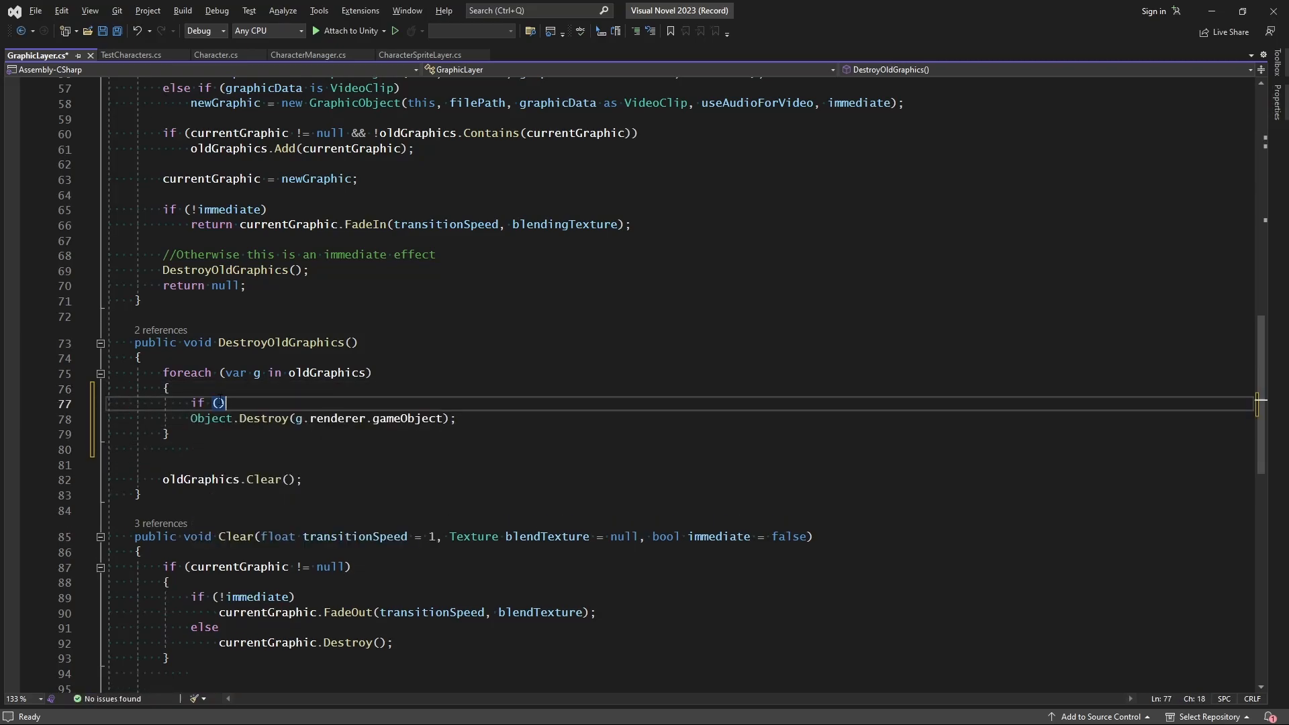
{"action": "type", "text": "g !"}
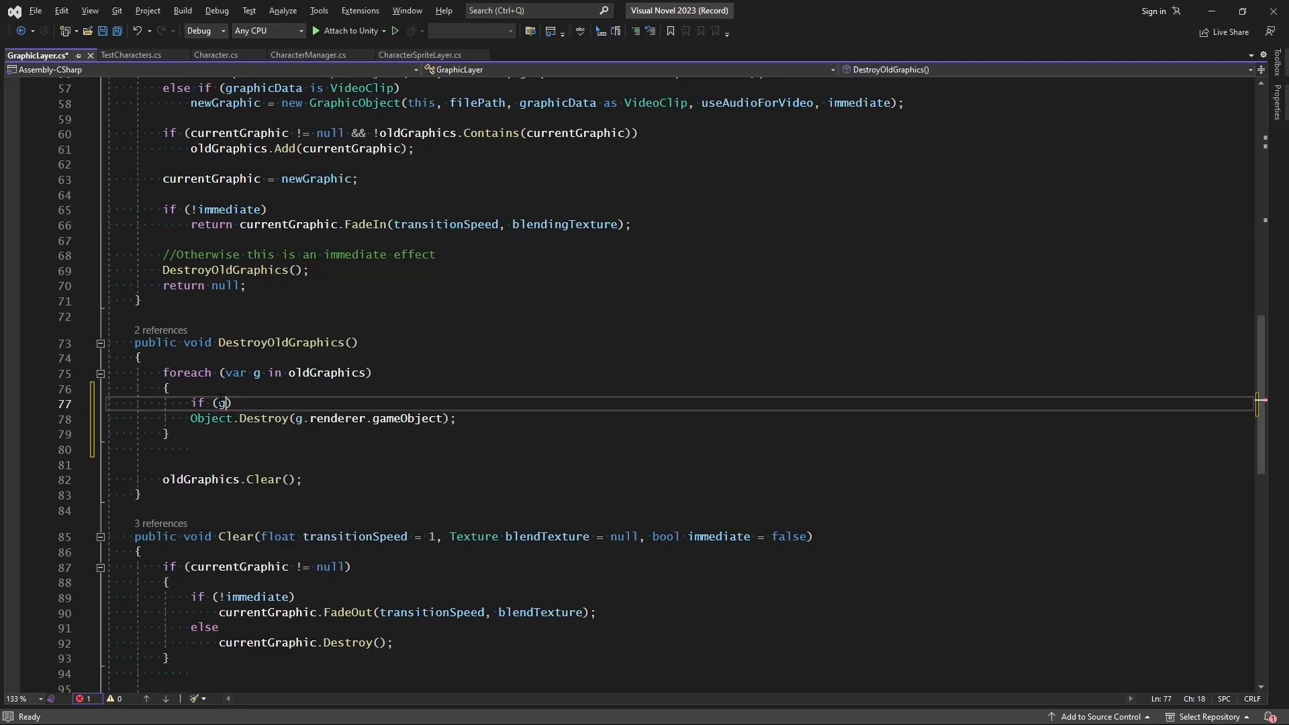
{"action": "type", "text": ".renderer"}
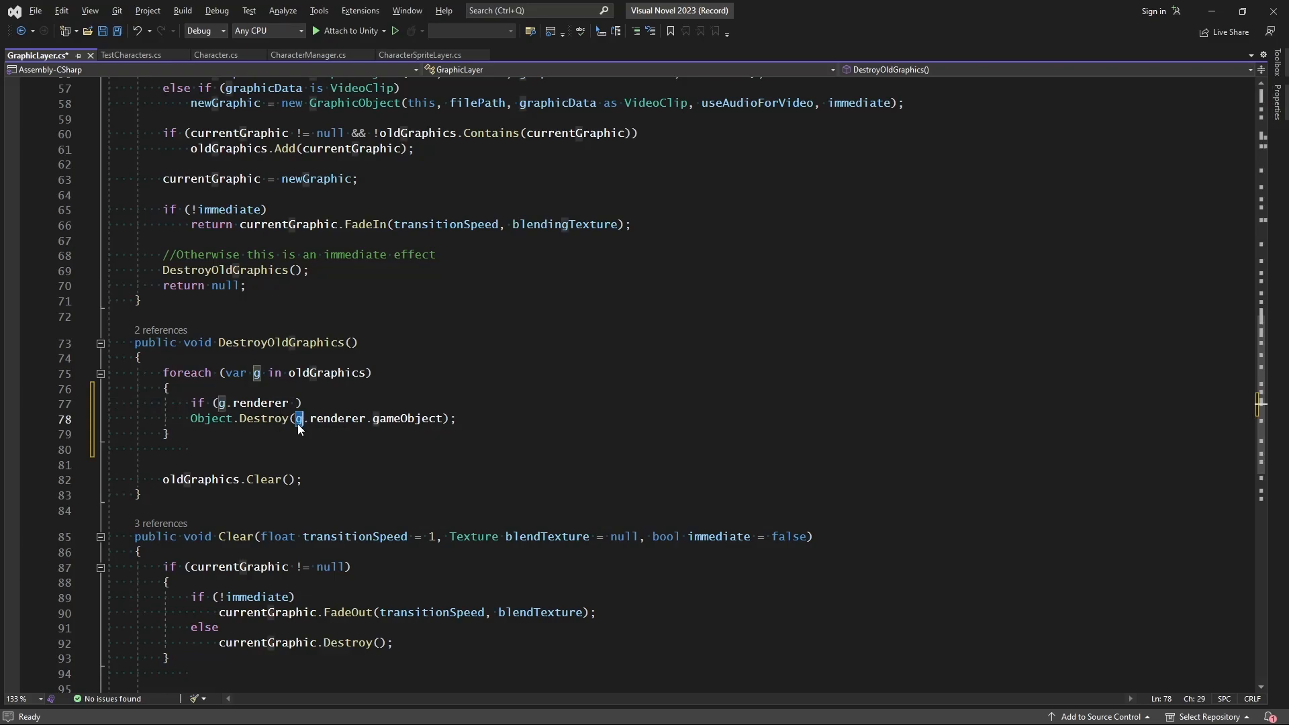
{"action": "left_click", "coordinate": [219, 402]}
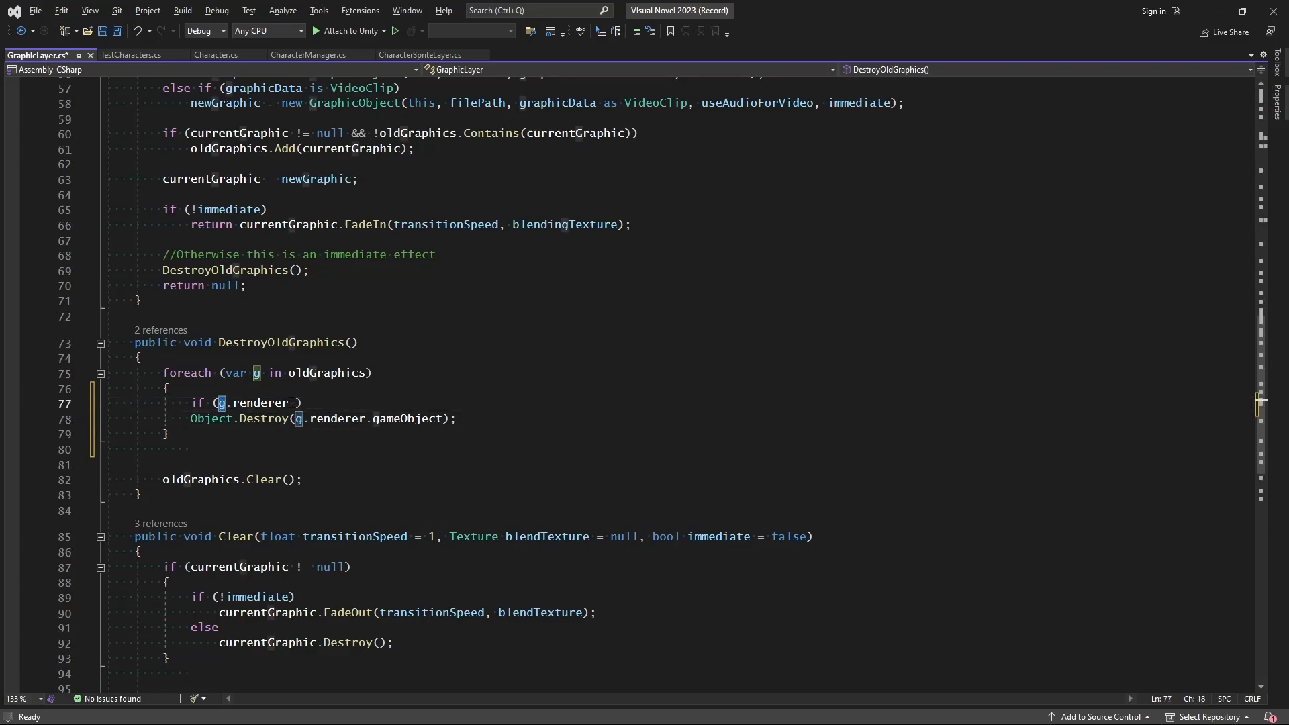
{"action": "type", "text": "!="}
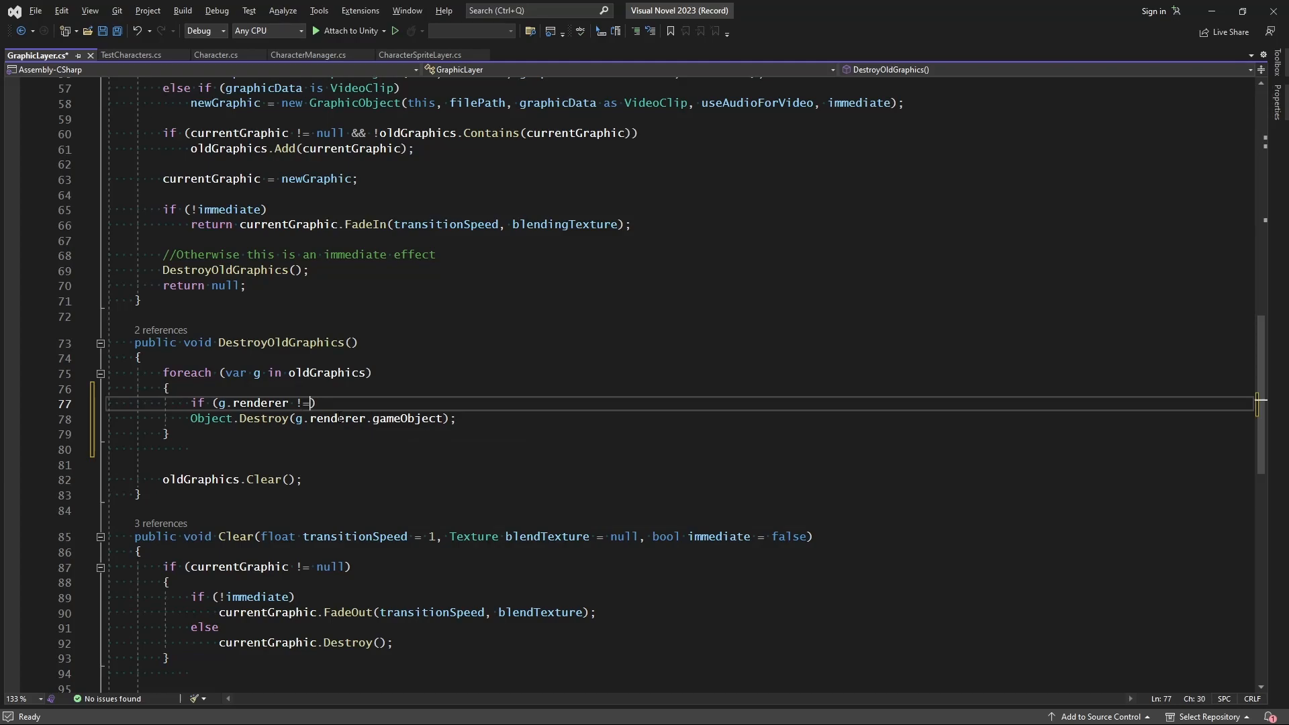
{"action": "type", "text": "null"}
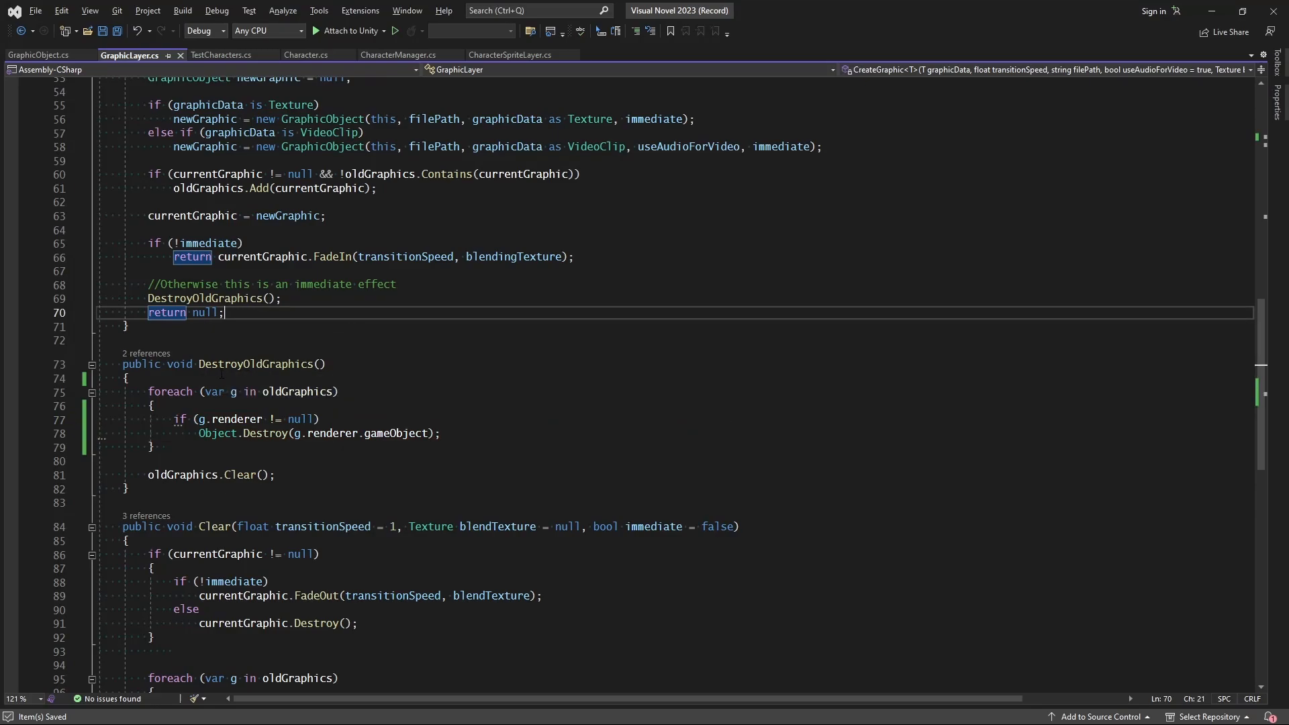
{"action": "left_click", "coordinate": [238, 419]}
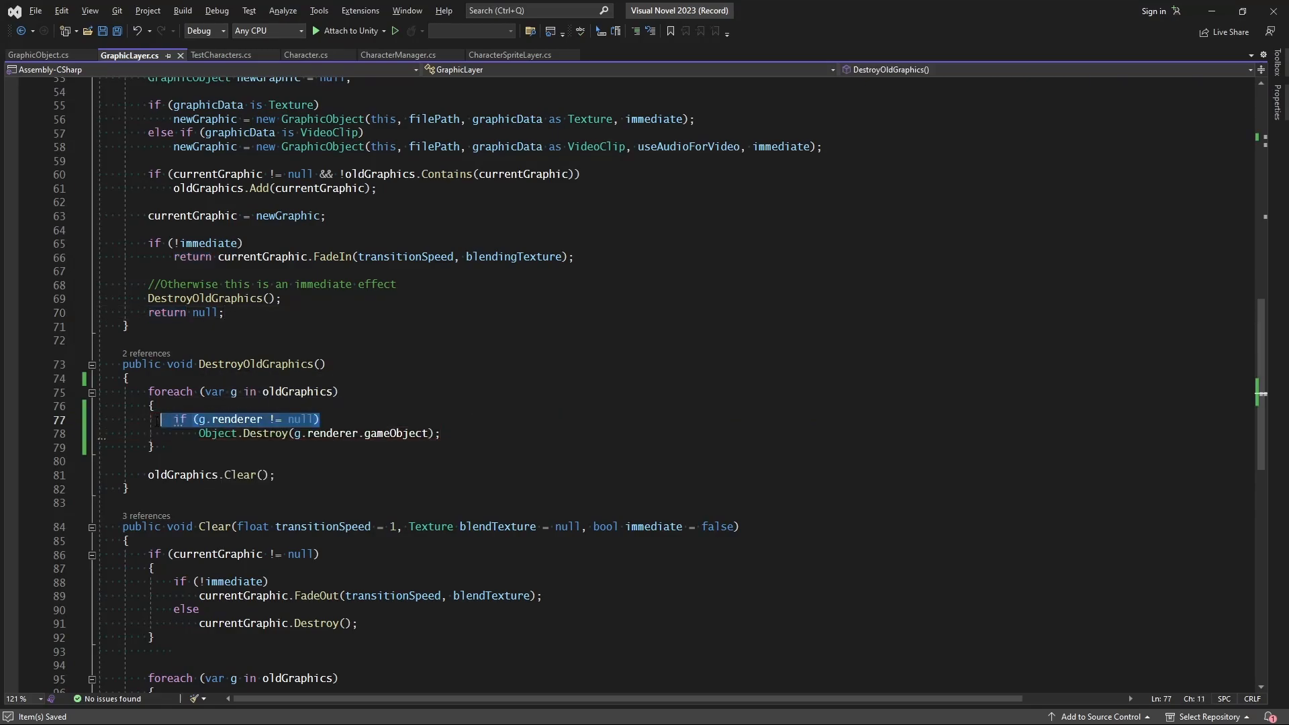
{"action": "key", "text": "Delete"}
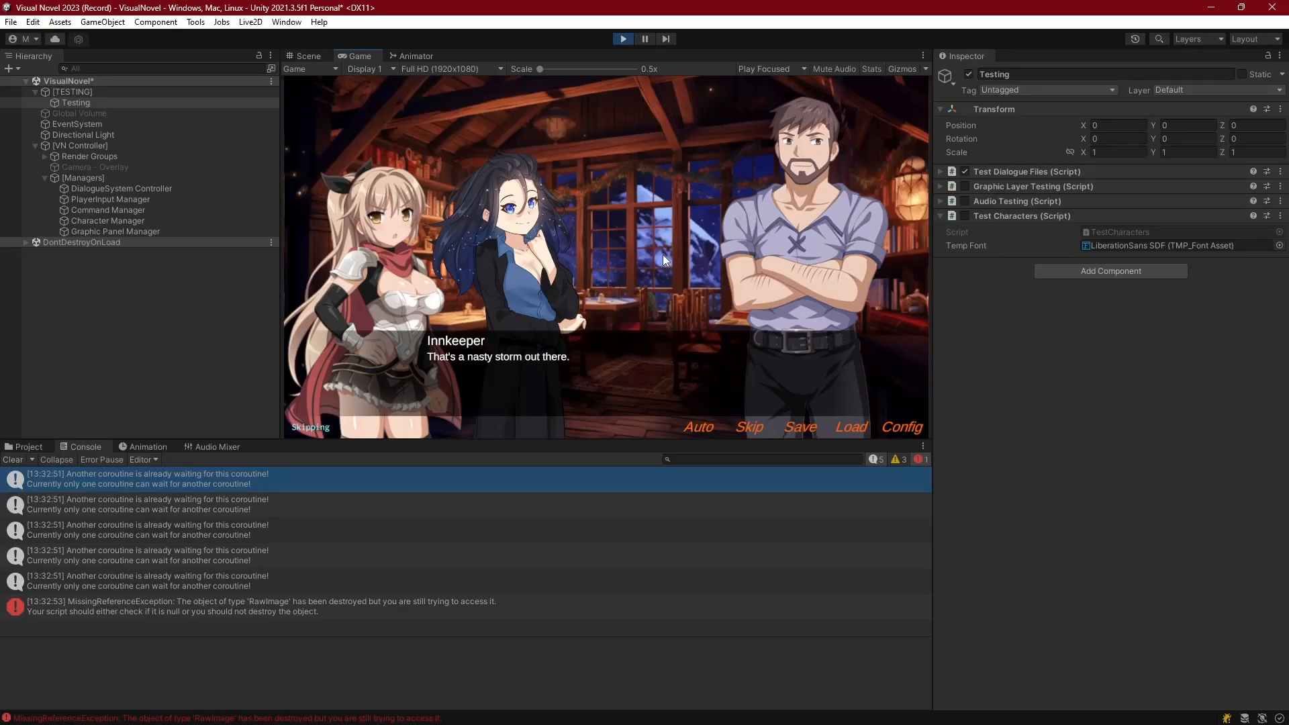
{"action": "mouse_move", "coordinate": [180, 610]}
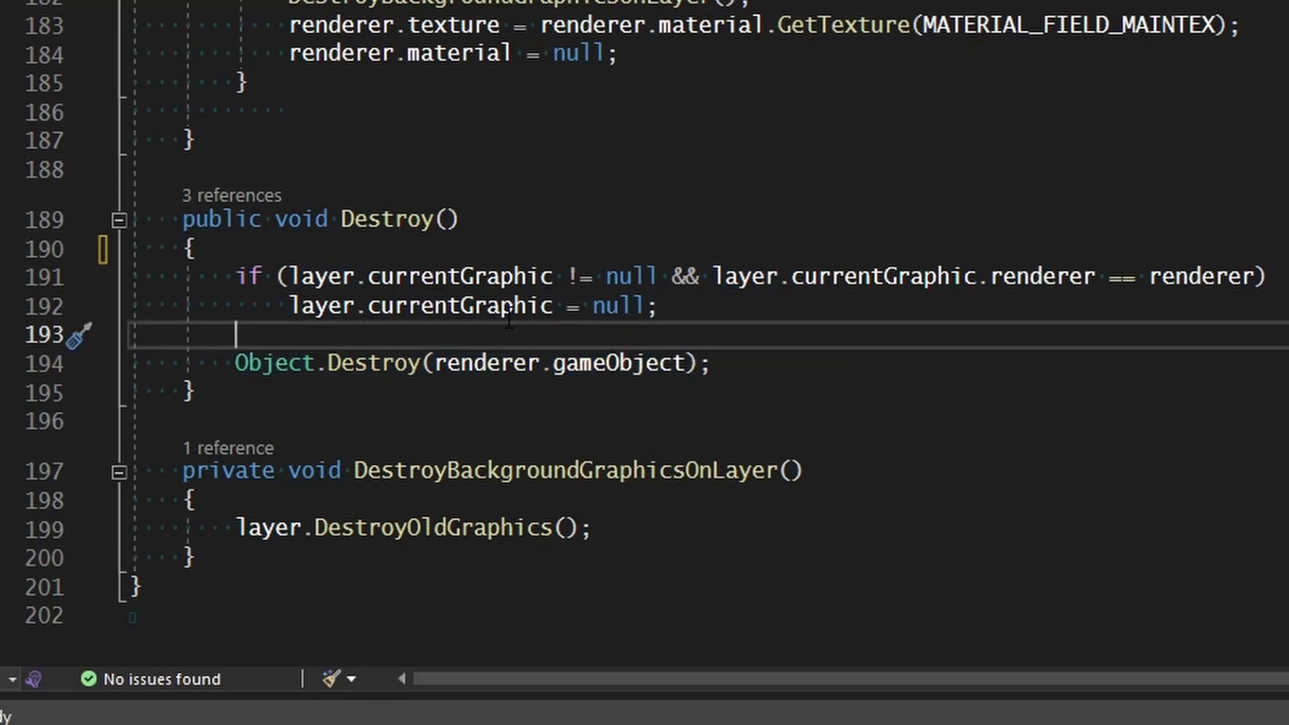
- In Destroy(), add 'if (layer.oldGraphics.Contains(this)) layer.oldGraphics.Remove(this);'
{"action": "key", "text": "enter"}
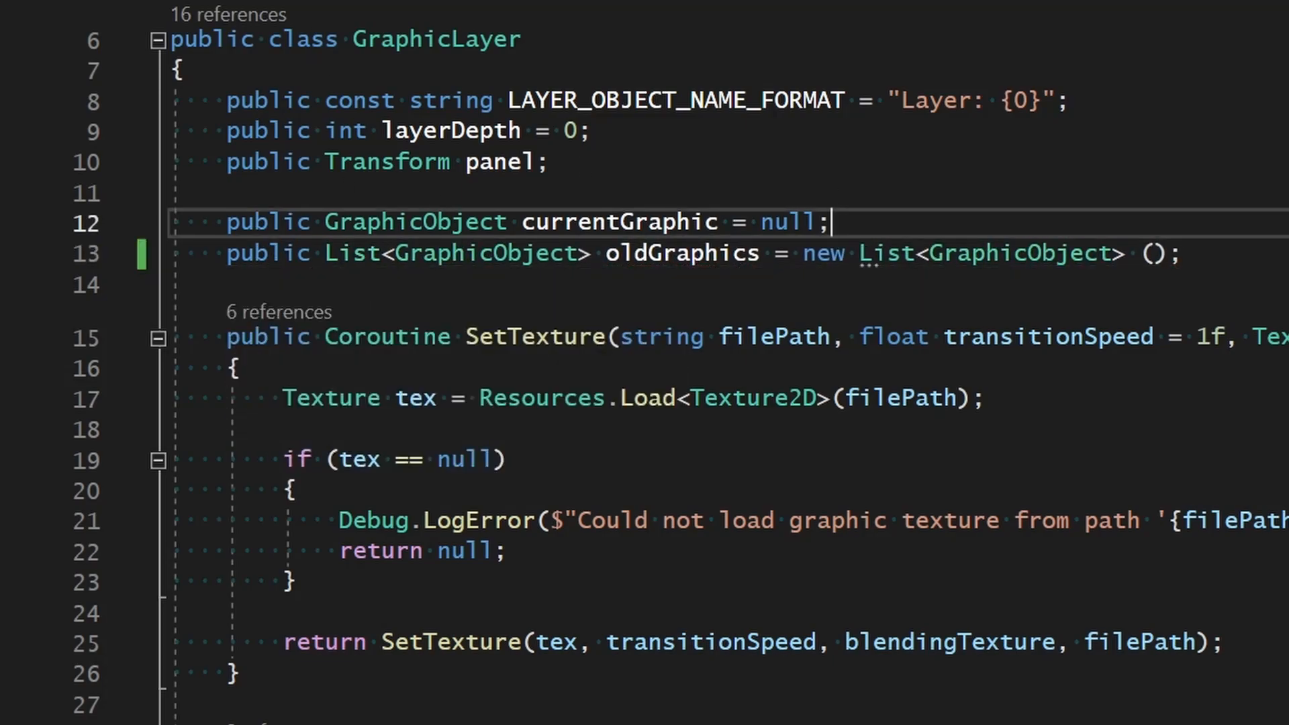
{"action": "scroll", "scroll_direction": "down", "scroll_amount": 3}
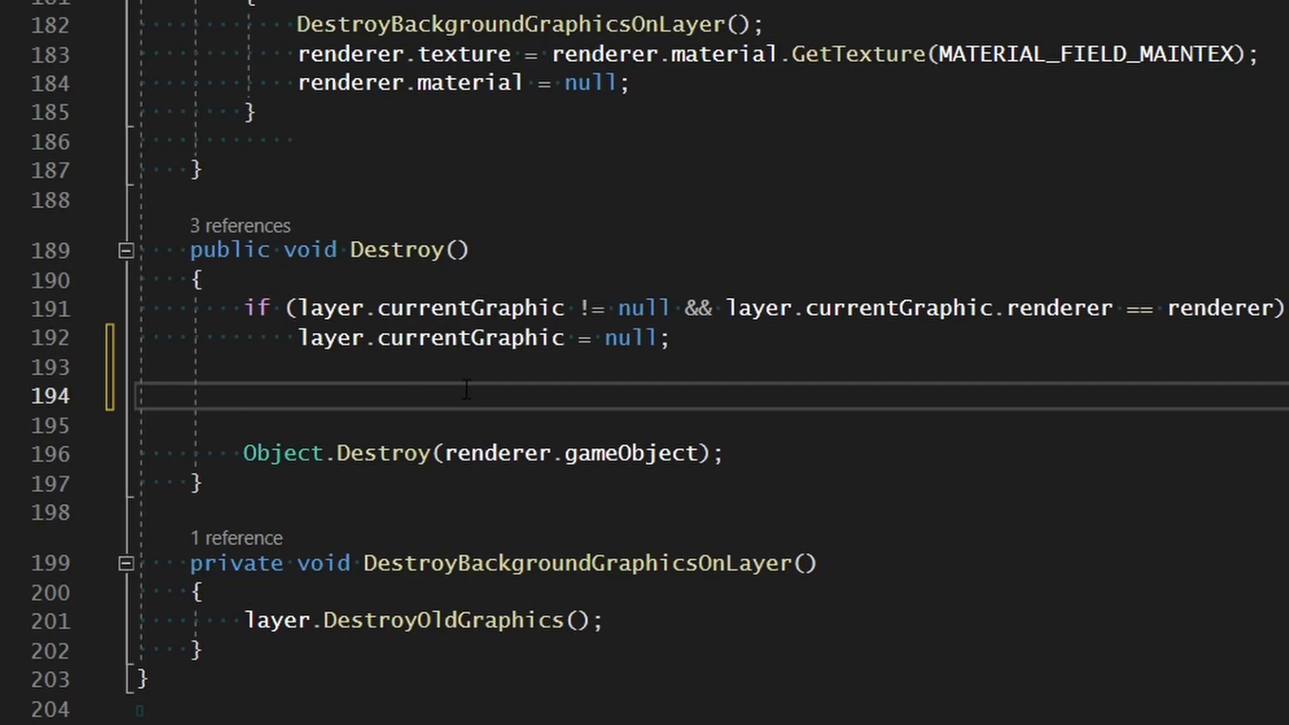
{"action": "type", "text": "if (layer"}
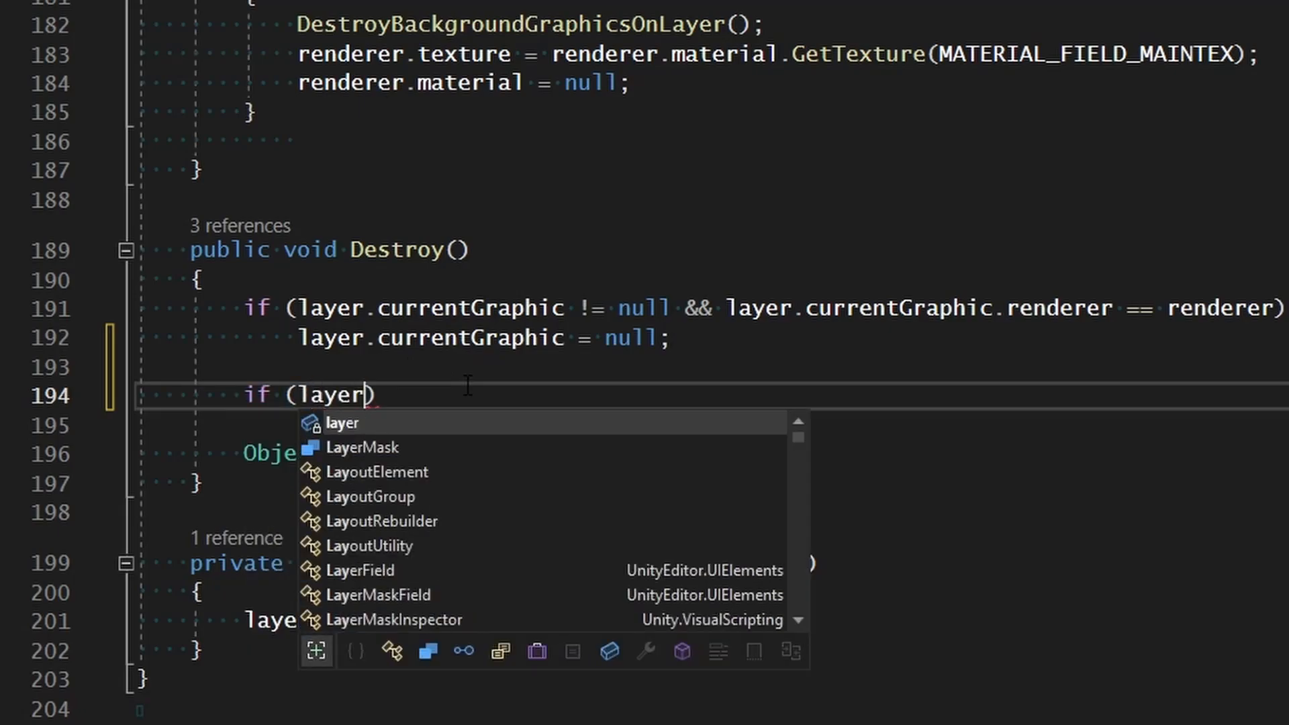
{"action": "type", "text": ".oldGraphics.Contains()"}
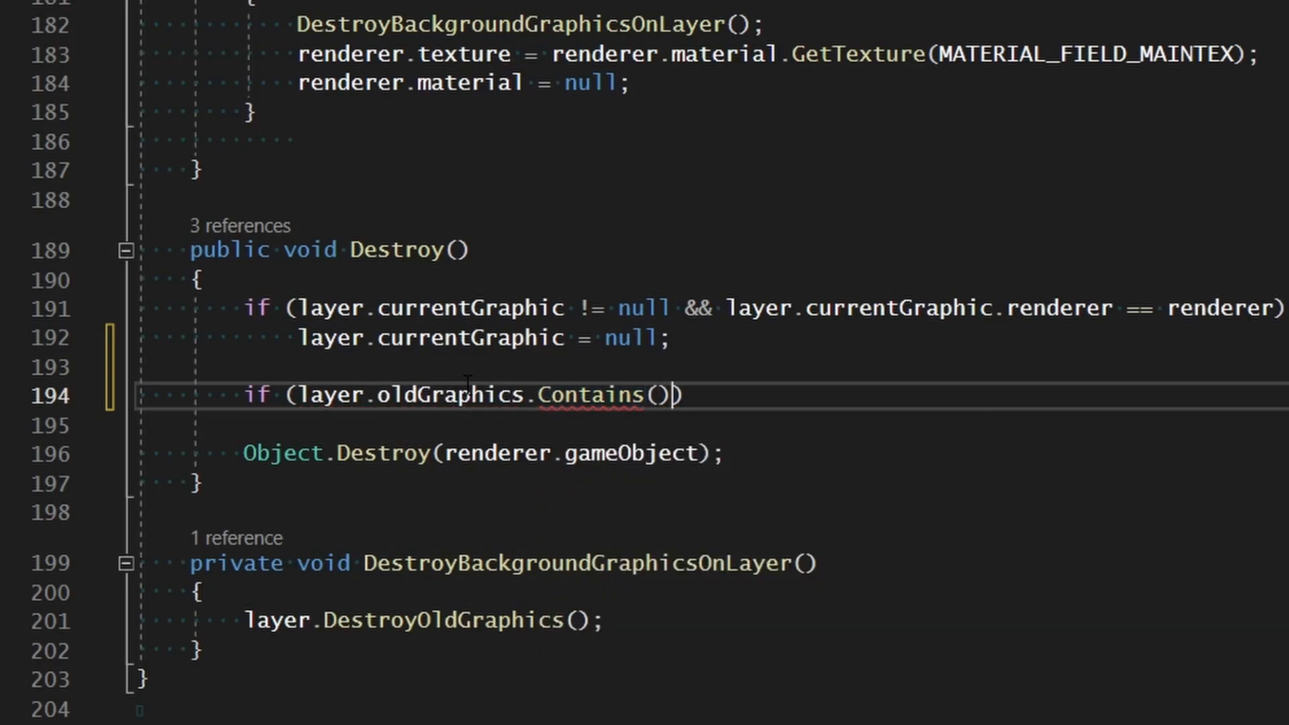
{"action": "type", "text": "this"}
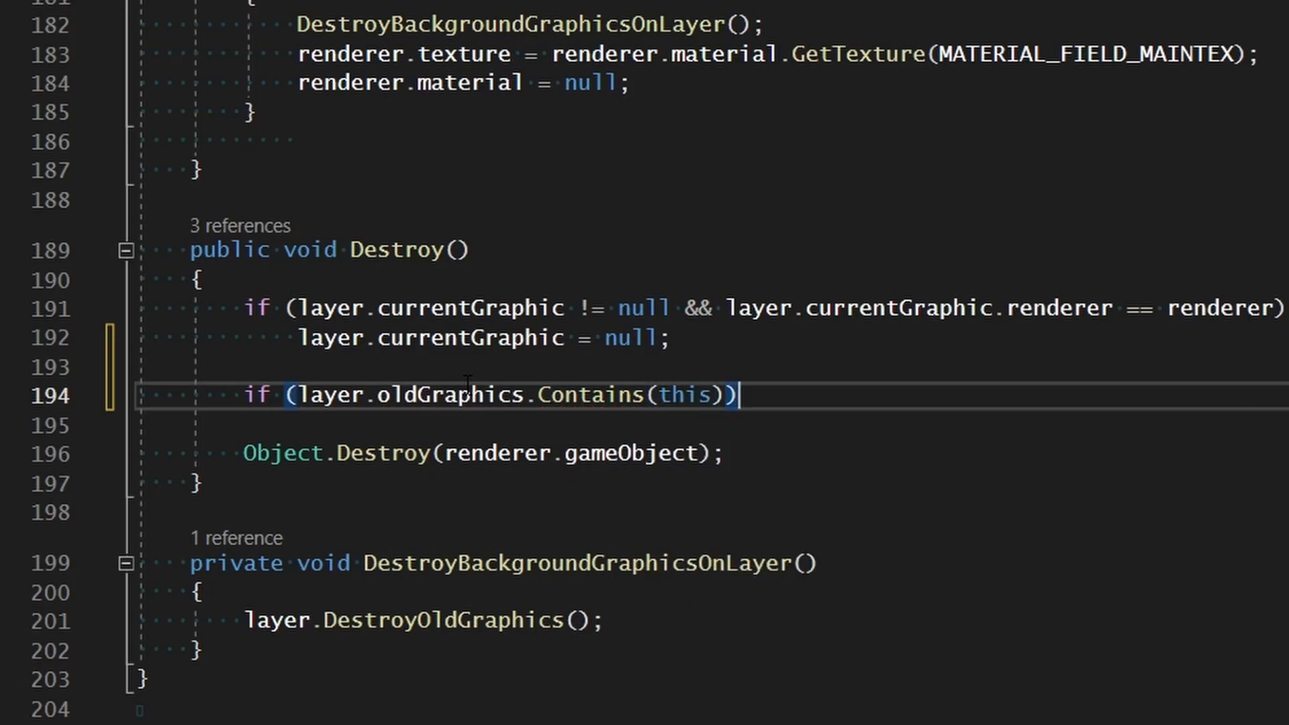
{"action": "type", "text": "layer.ol"}
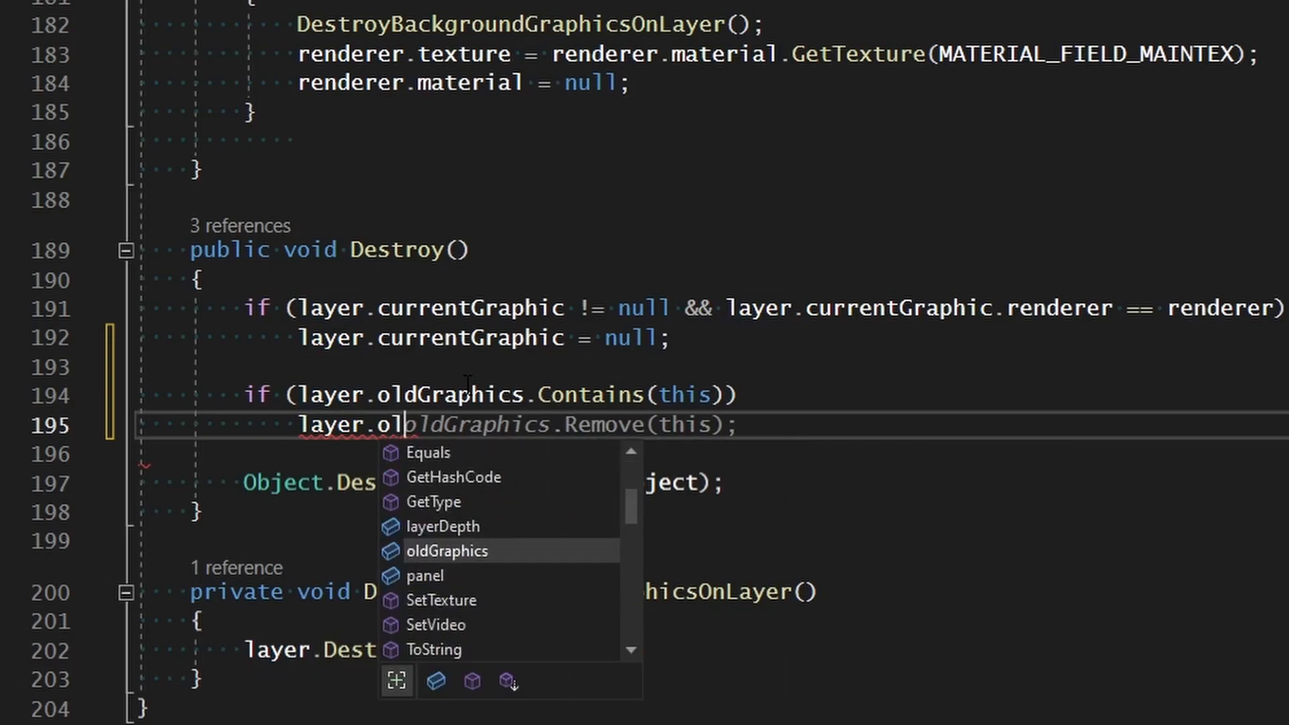
{"action": "key", "text": "Tab"}
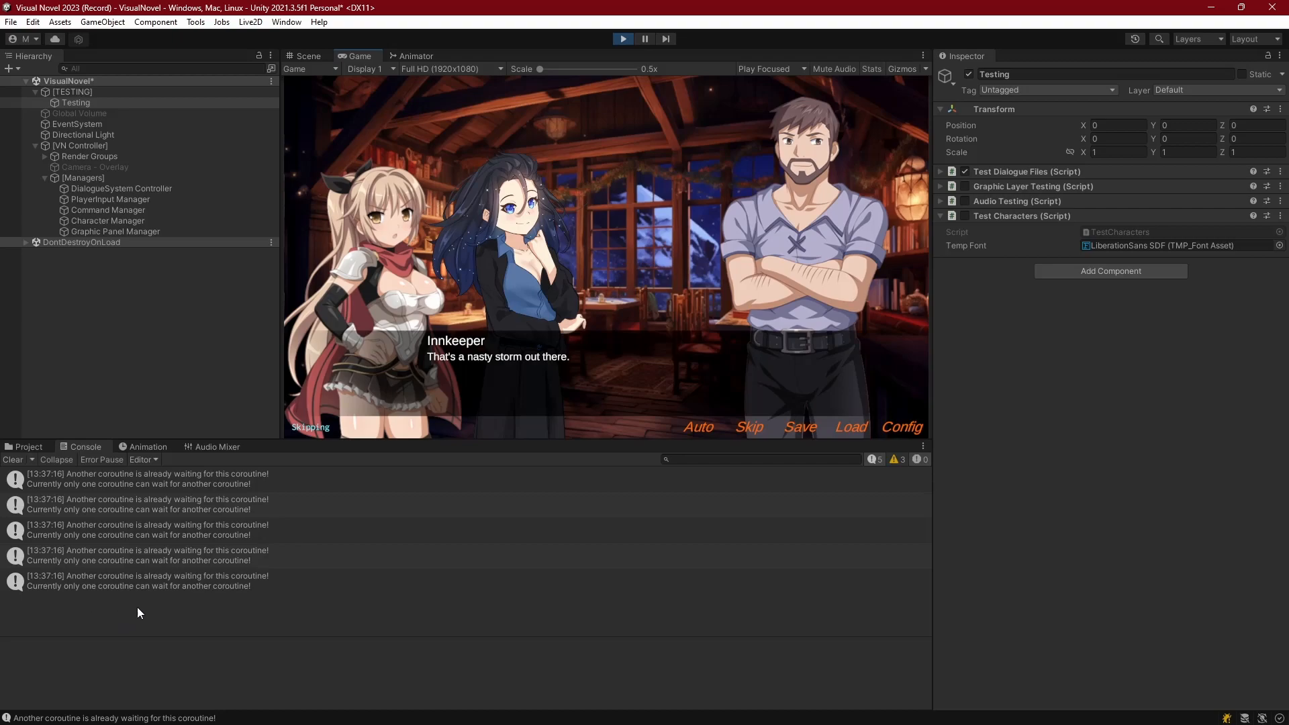
{"action": "mouse_move", "coordinate": [124, 501]}
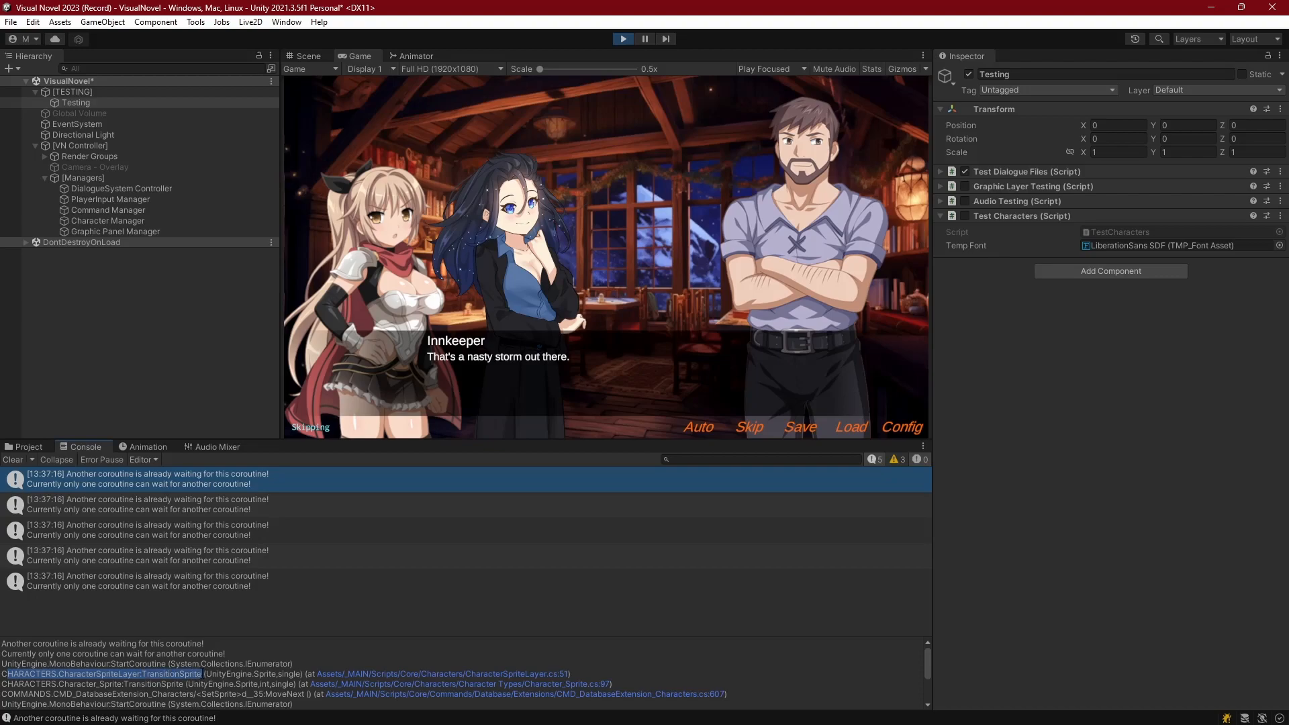
{"action": "mouse_move", "coordinate": [422, 293]}
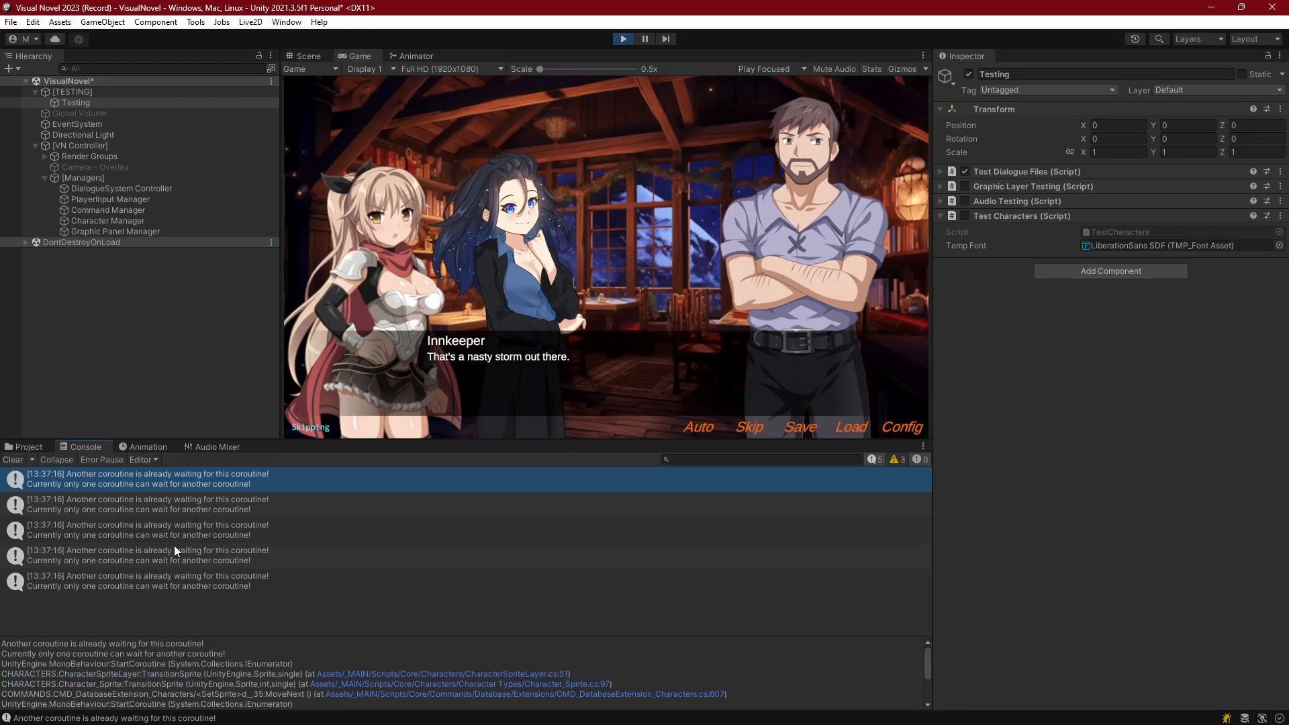
{"action": "mouse_move", "coordinate": [187, 556]}
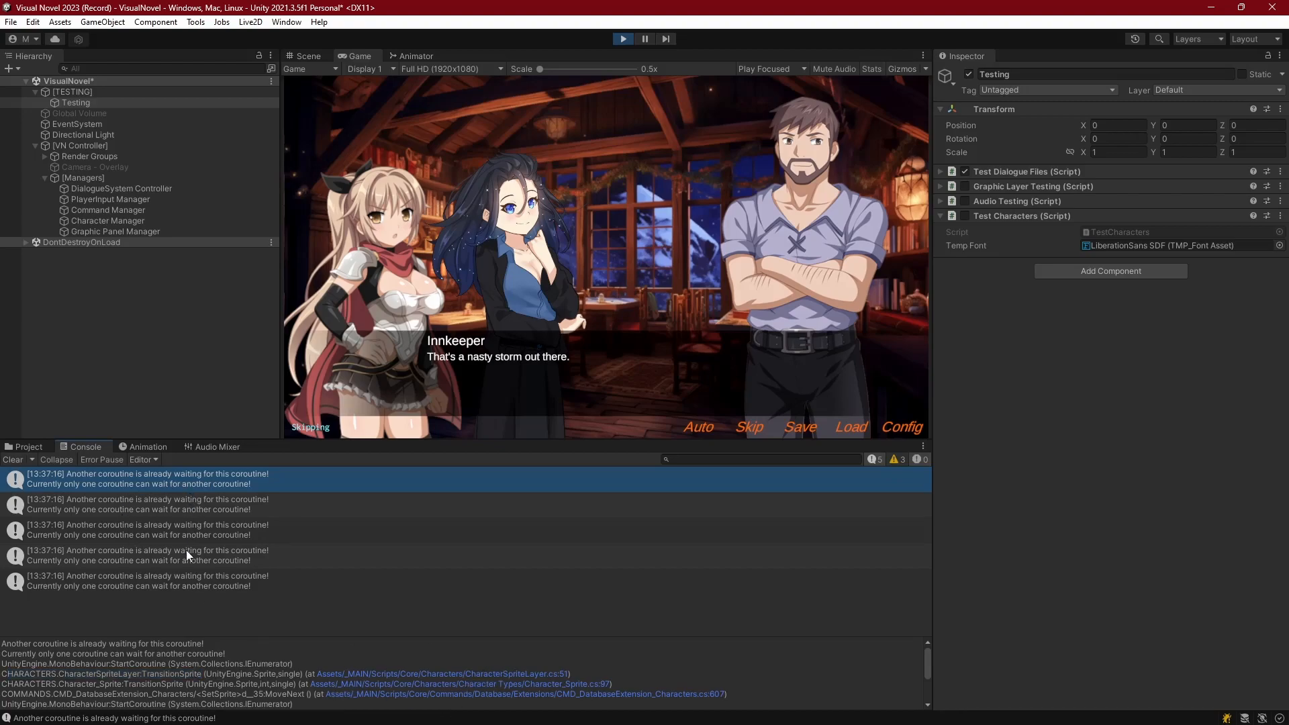
{"action": "mouse_move", "coordinate": [143, 504]}
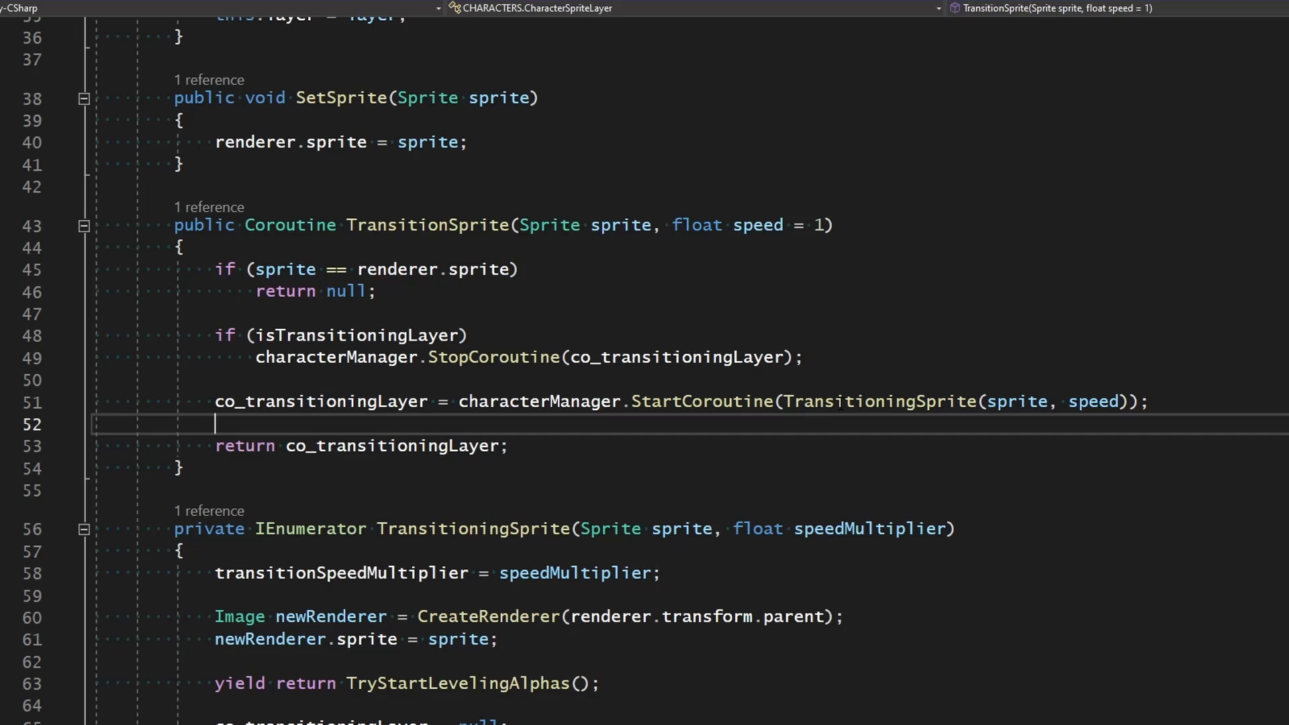
- Select the TryStartLevelingAlphas call yielded in the TransitioningSprite coroutine to inspect it
{"action": "double_click", "coordinate": [878, 402]}
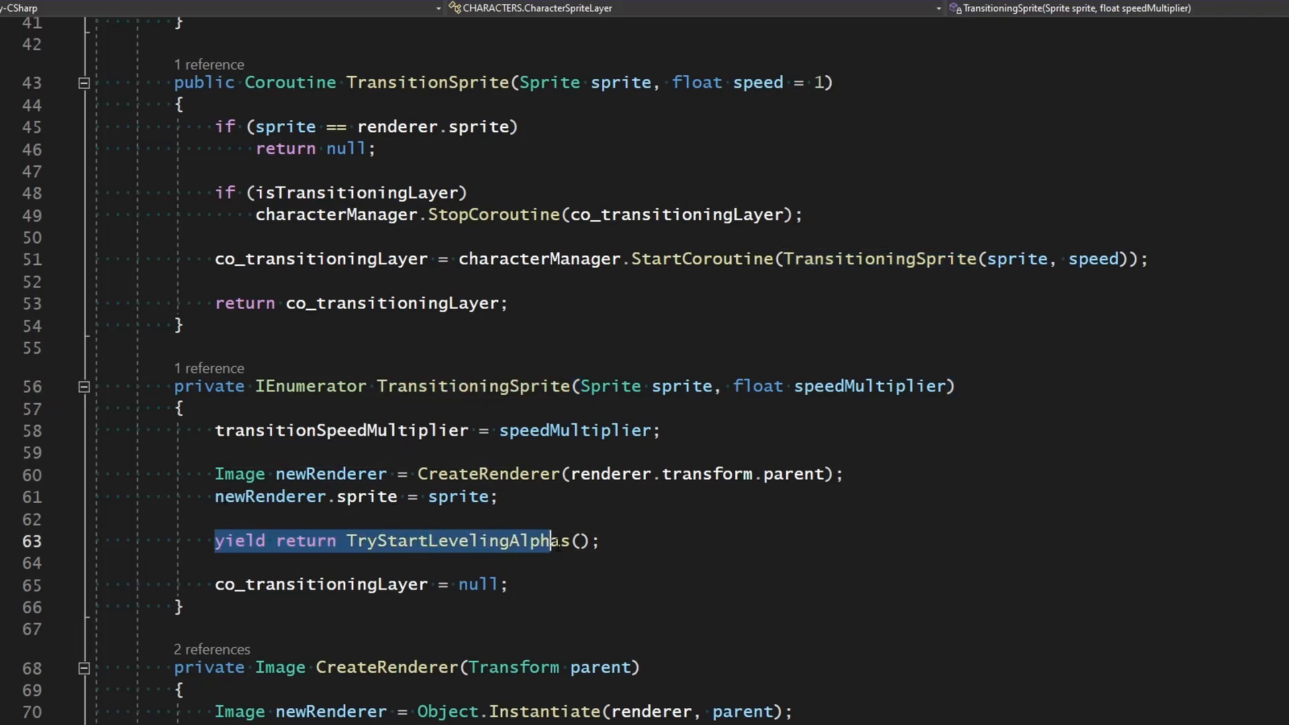
{"action": "mouse_move", "coordinate": [415, 550]}
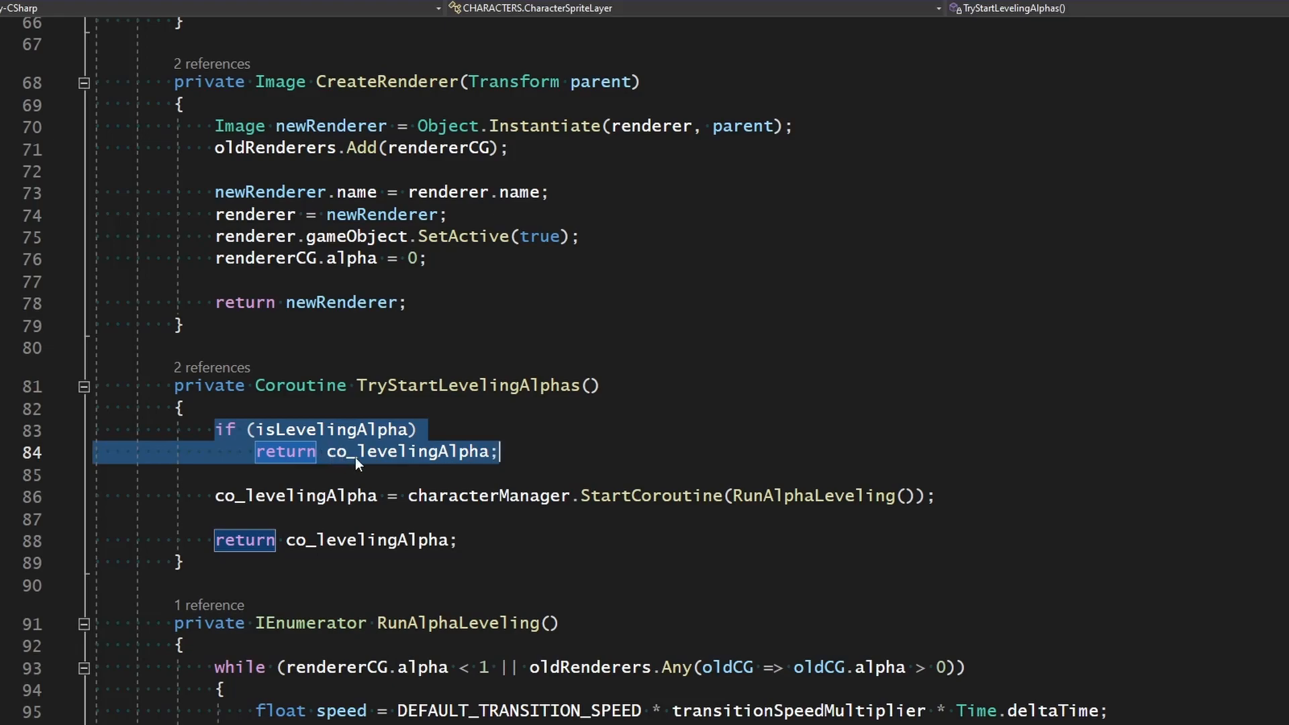
{"action": "mouse_move", "coordinate": [387, 456]}
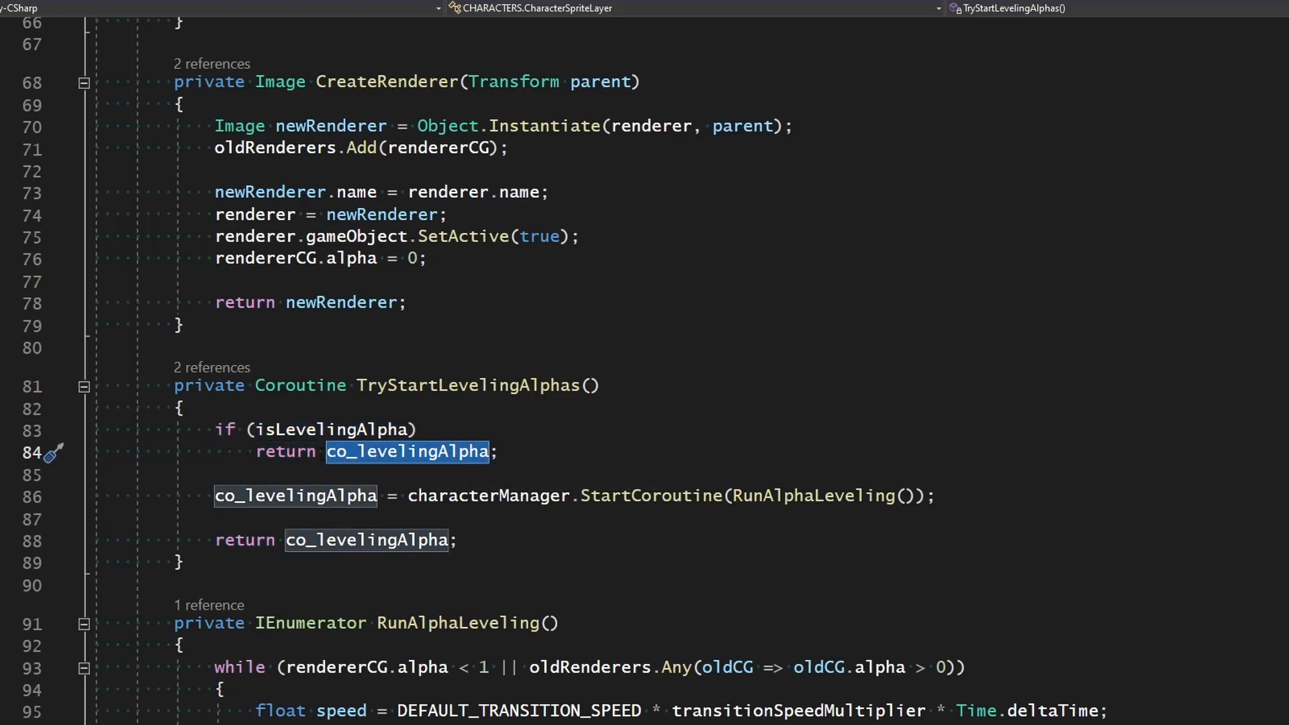
{"action": "mouse_move", "coordinate": [378, 457]}
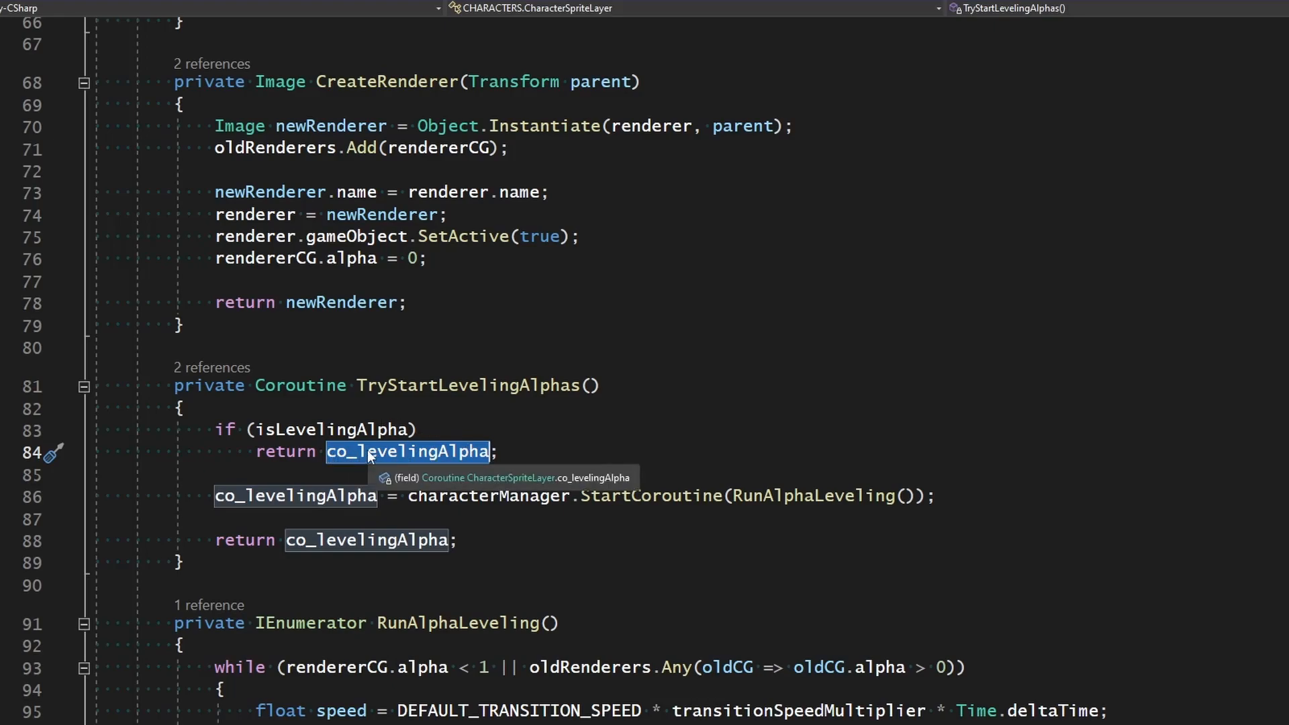
{"action": "mouse_move", "coordinate": [443, 461]}
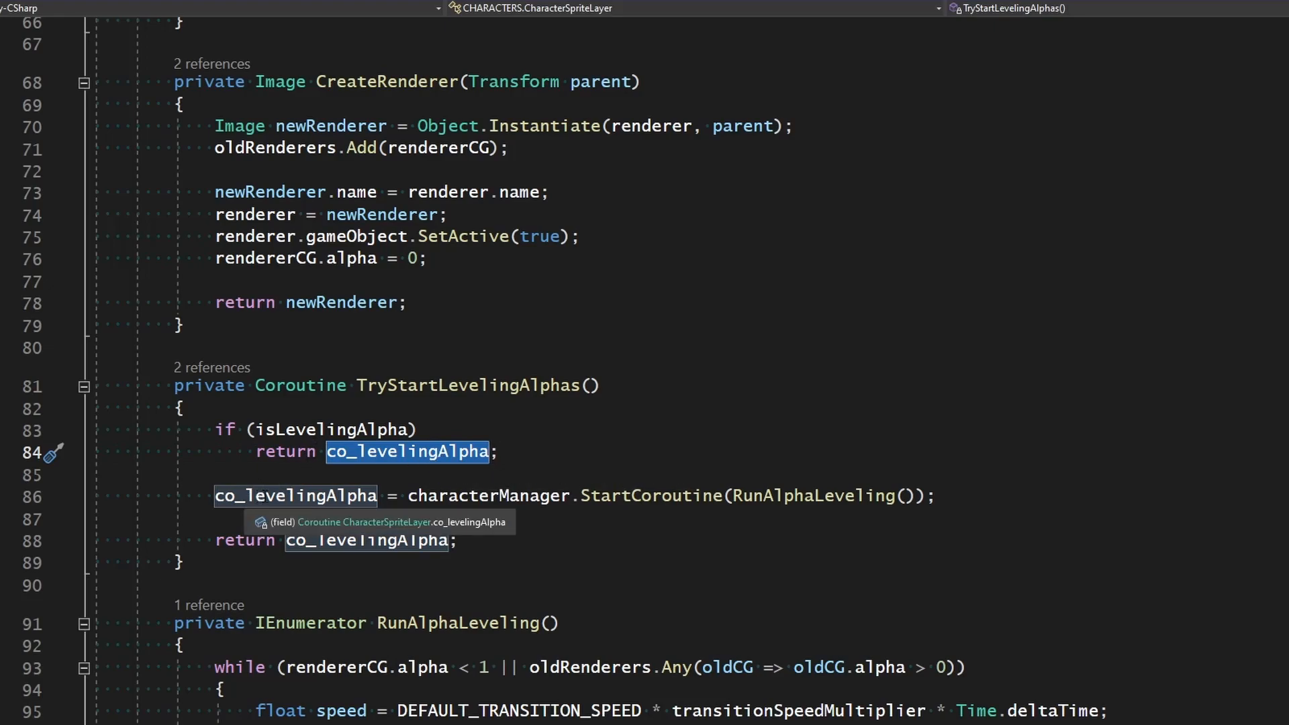
{"action": "mouse_move", "coordinate": [810, 496]}
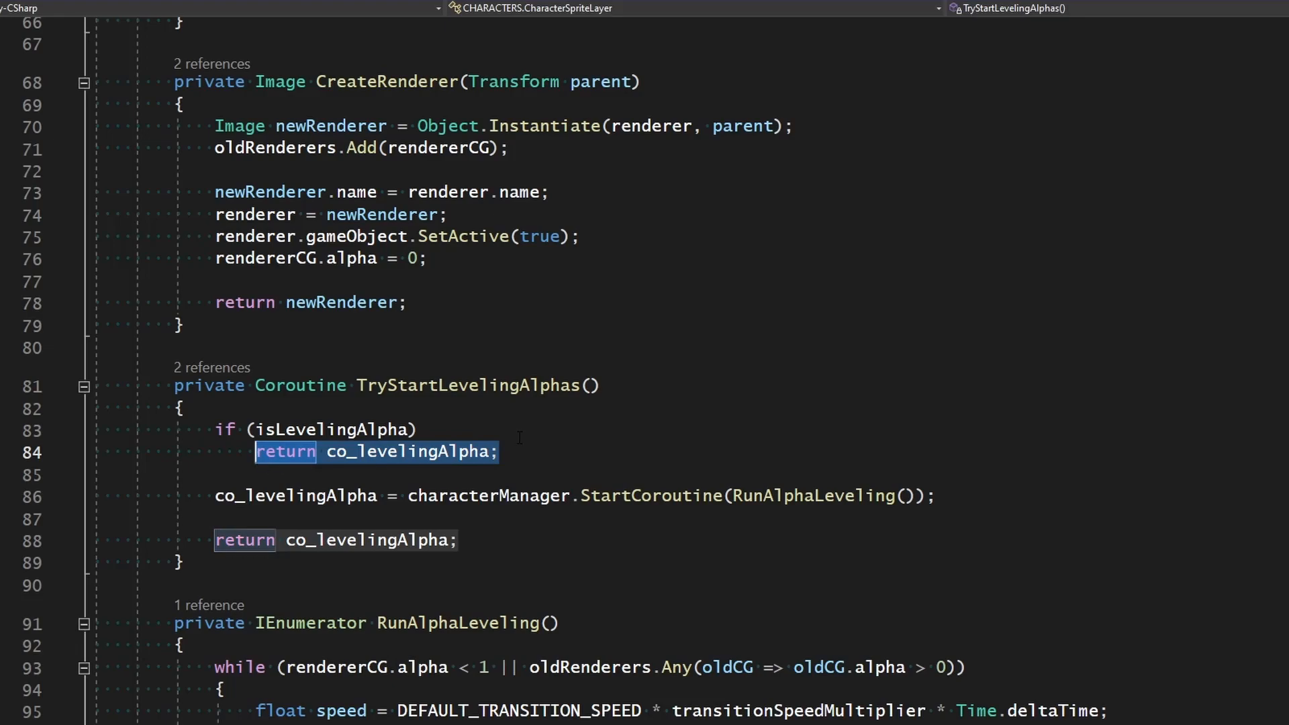
- Replace 'return co_levelingAlpha;' with 'characterManager.StopCoroutine(co_levelingAlpha);'
{"action": "type", "text": "chara"}
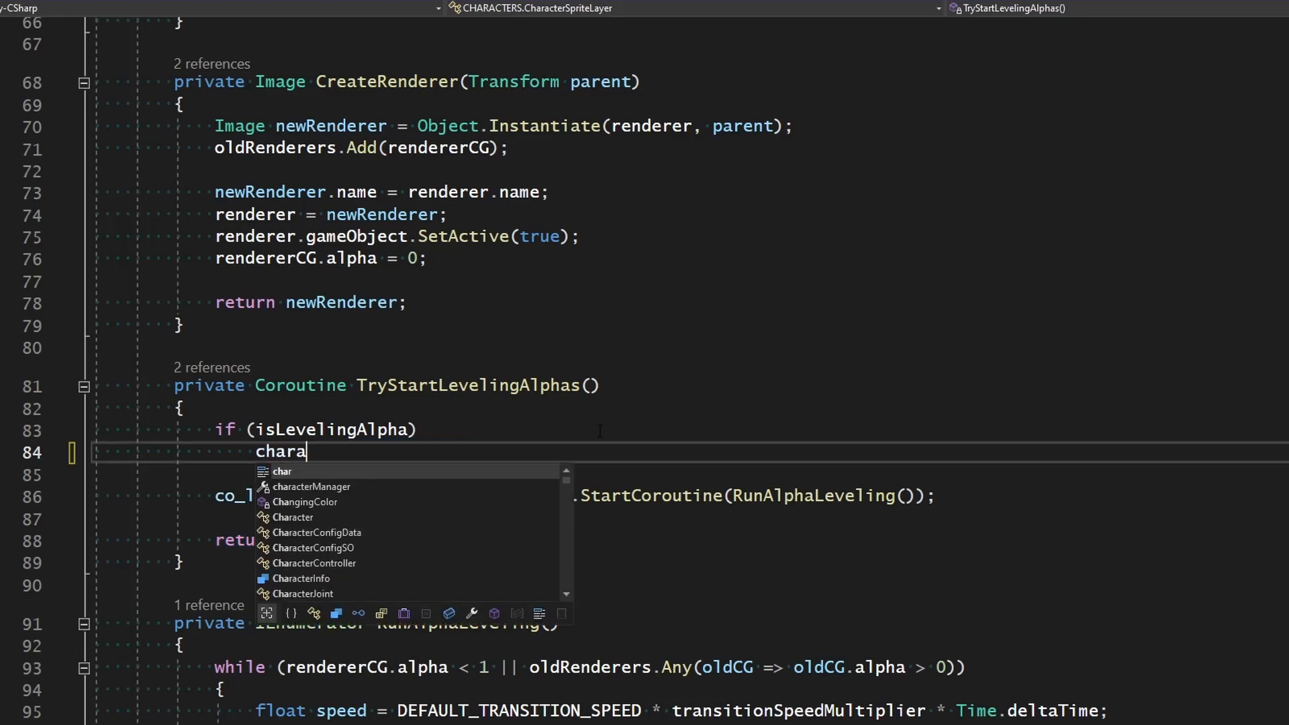
{"action": "type", "text": "characterManager.StopCoroutine("}
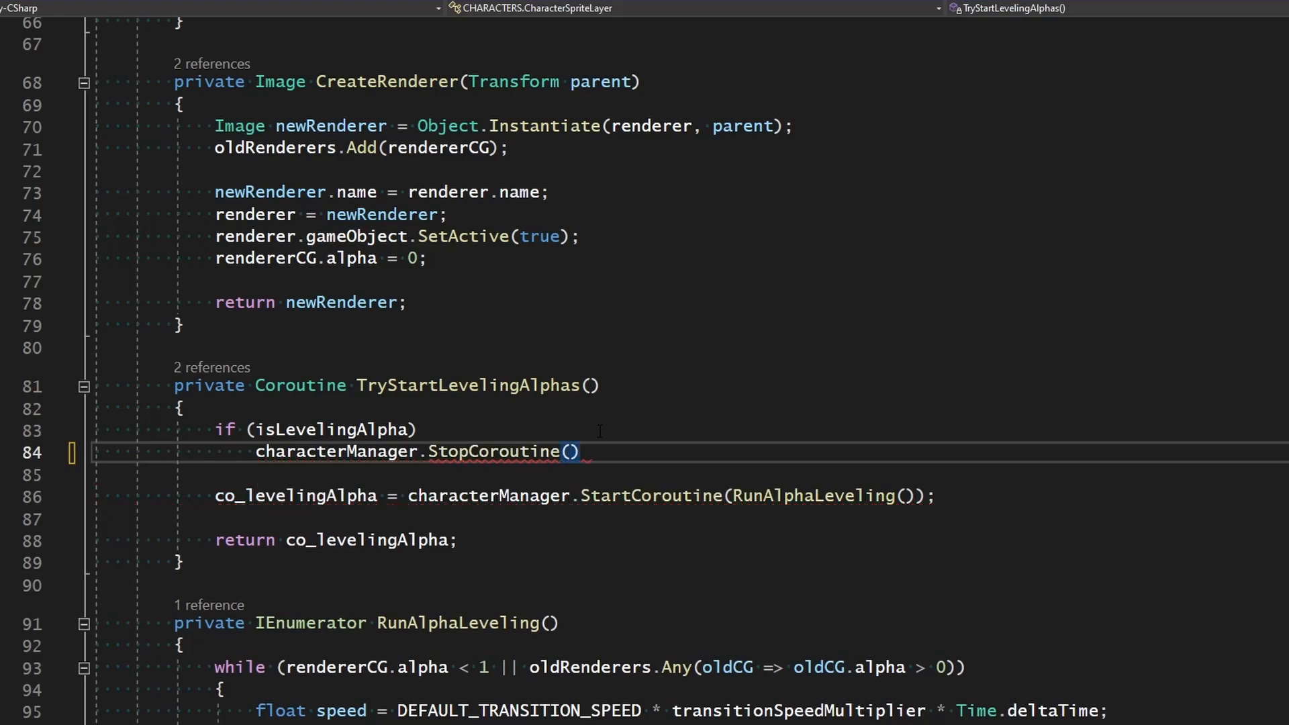
{"action": "type", "text": "co_levelingAlpha"}
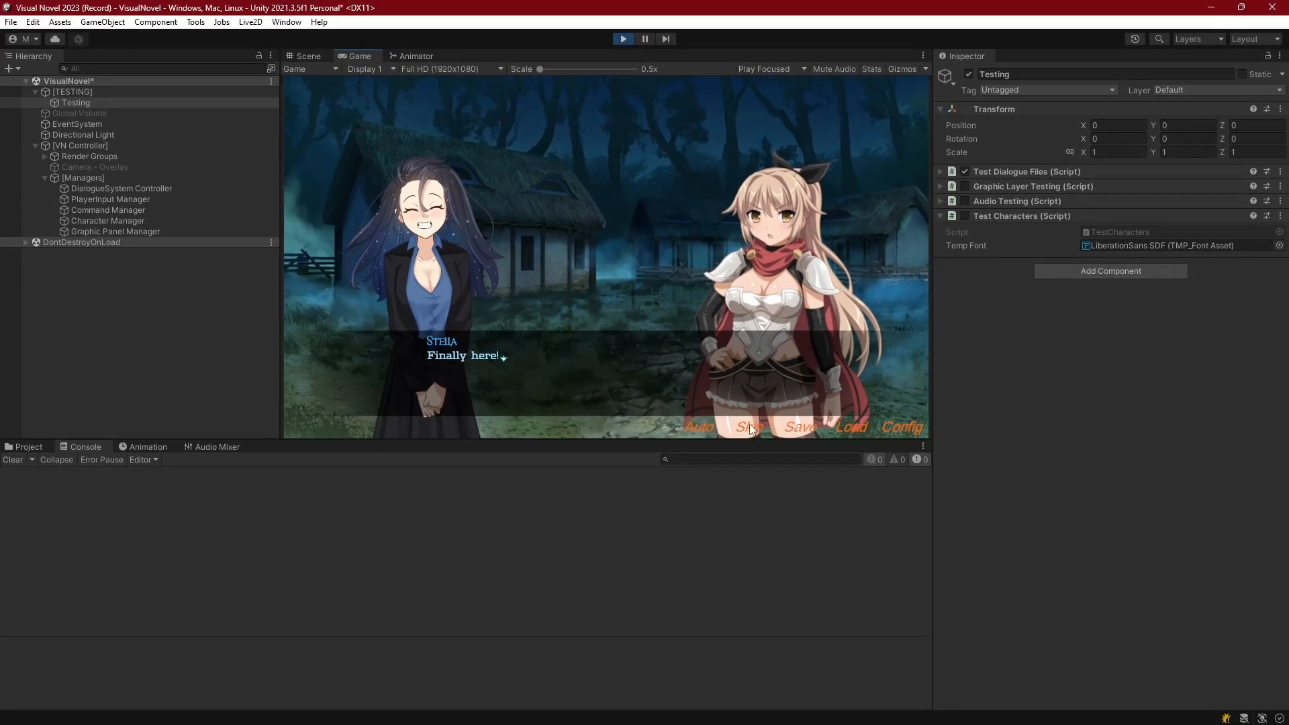
- Skip through the dialogue to Stella's final line, checking the Console stays empty
{"action": "left_click", "coordinate": [751, 427]}
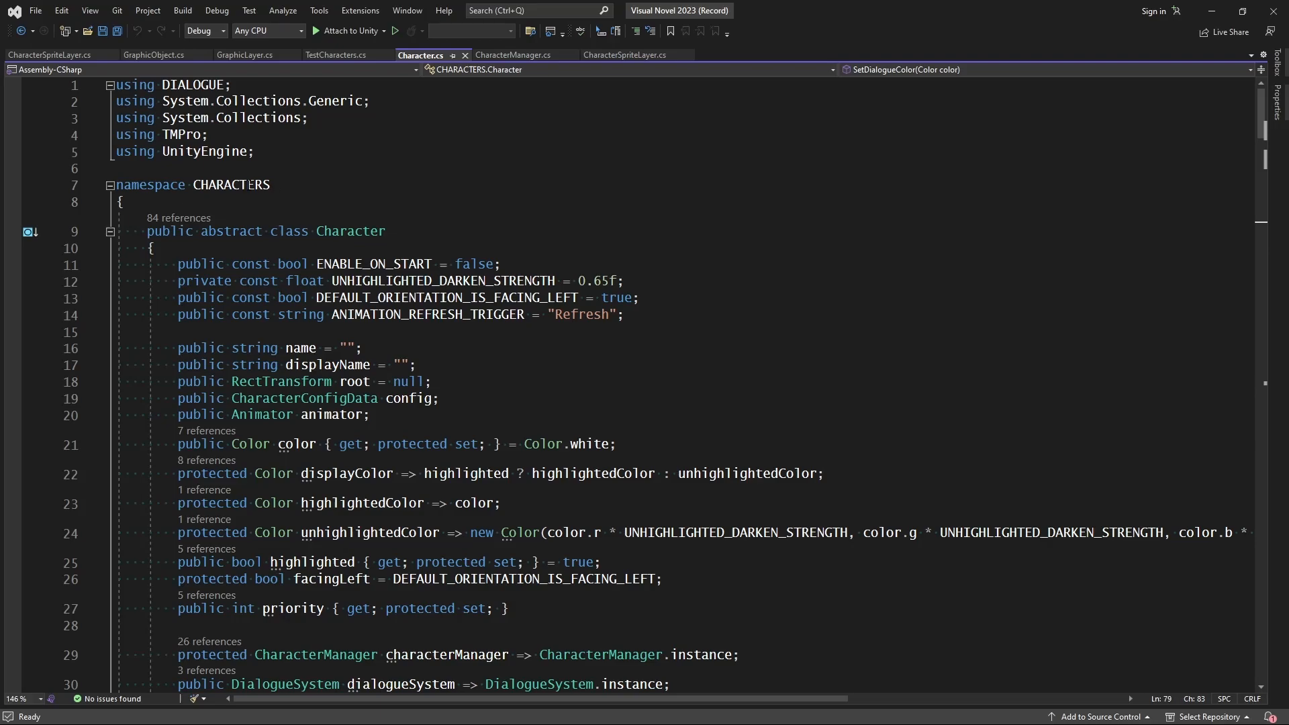
- In Show, replace the early return of co_revealing with characterManager.StopCoroutine(co_revealing)
{"action": "scroll", "scroll_direction": "down", "scroll_amount": 3}
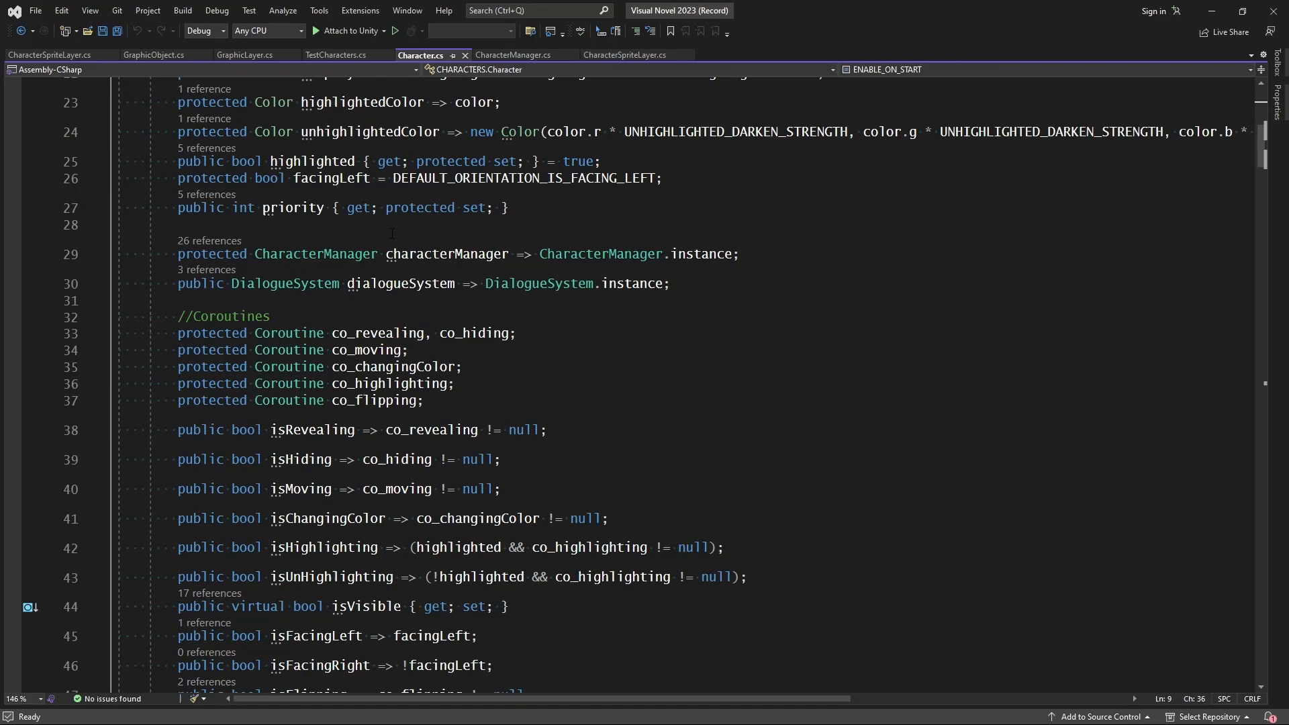
{"action": "scroll", "scroll_direction": "down", "scroll_amount": 3}
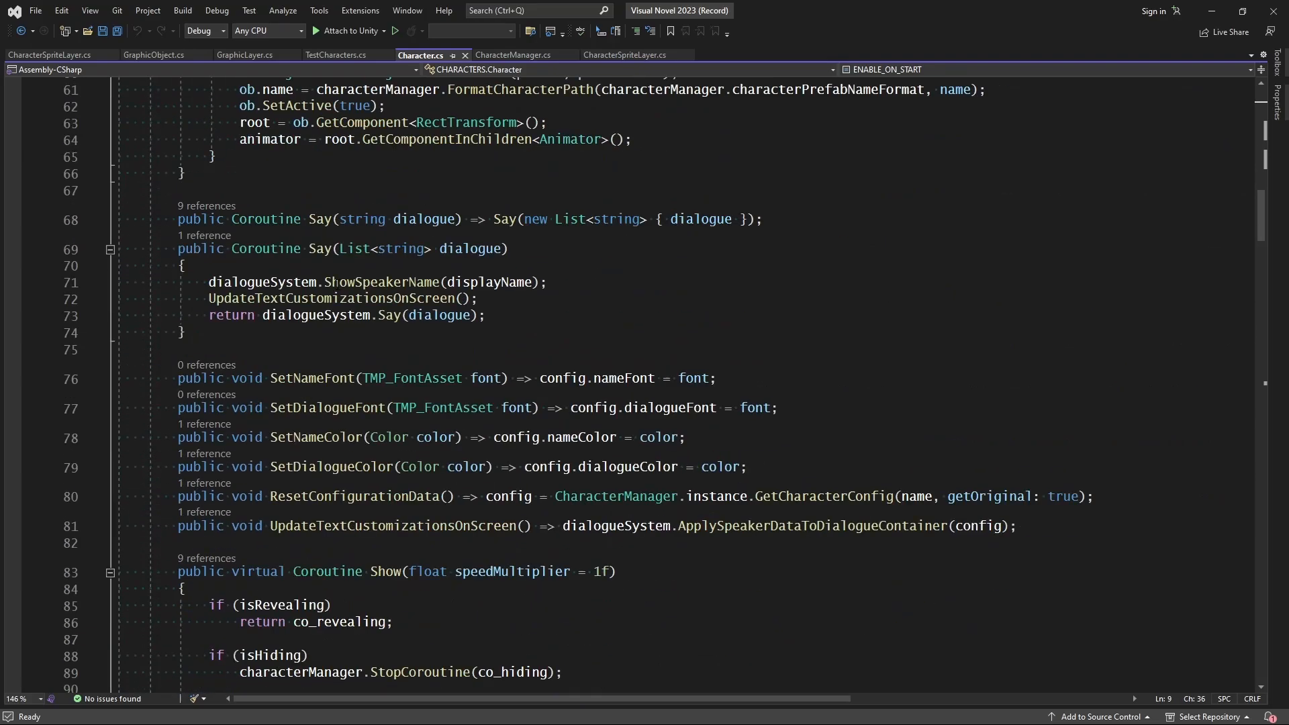
{"action": "scroll", "scroll_direction": "down", "scroll_amount": 3}
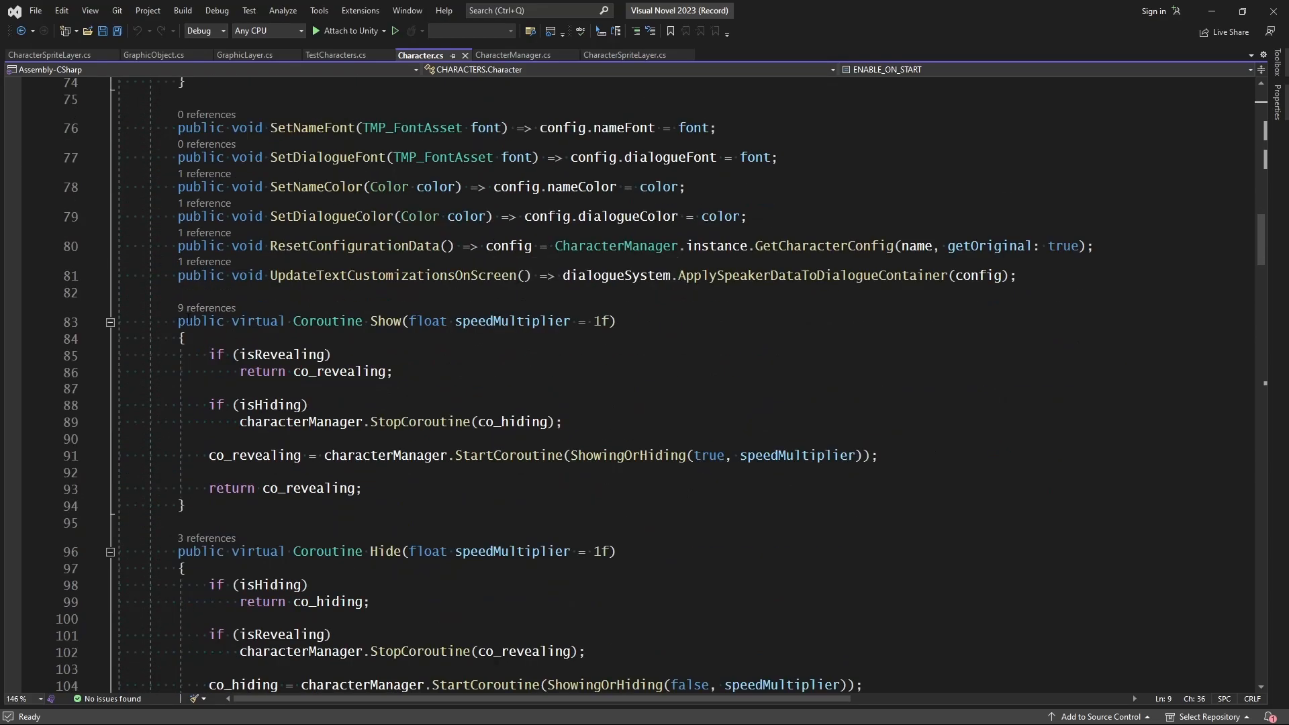
{"action": "triple_click", "coordinate": [395, 321]}
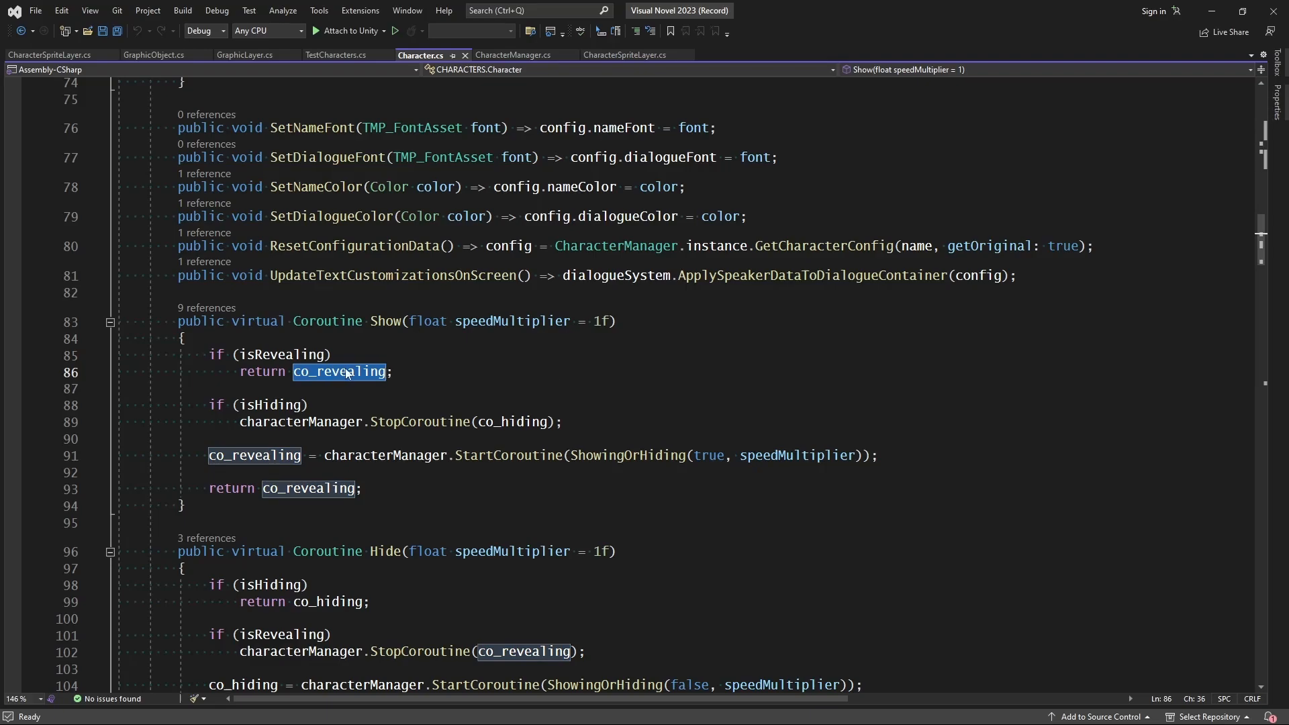
{"action": "mouse_move", "coordinate": [354, 371]}
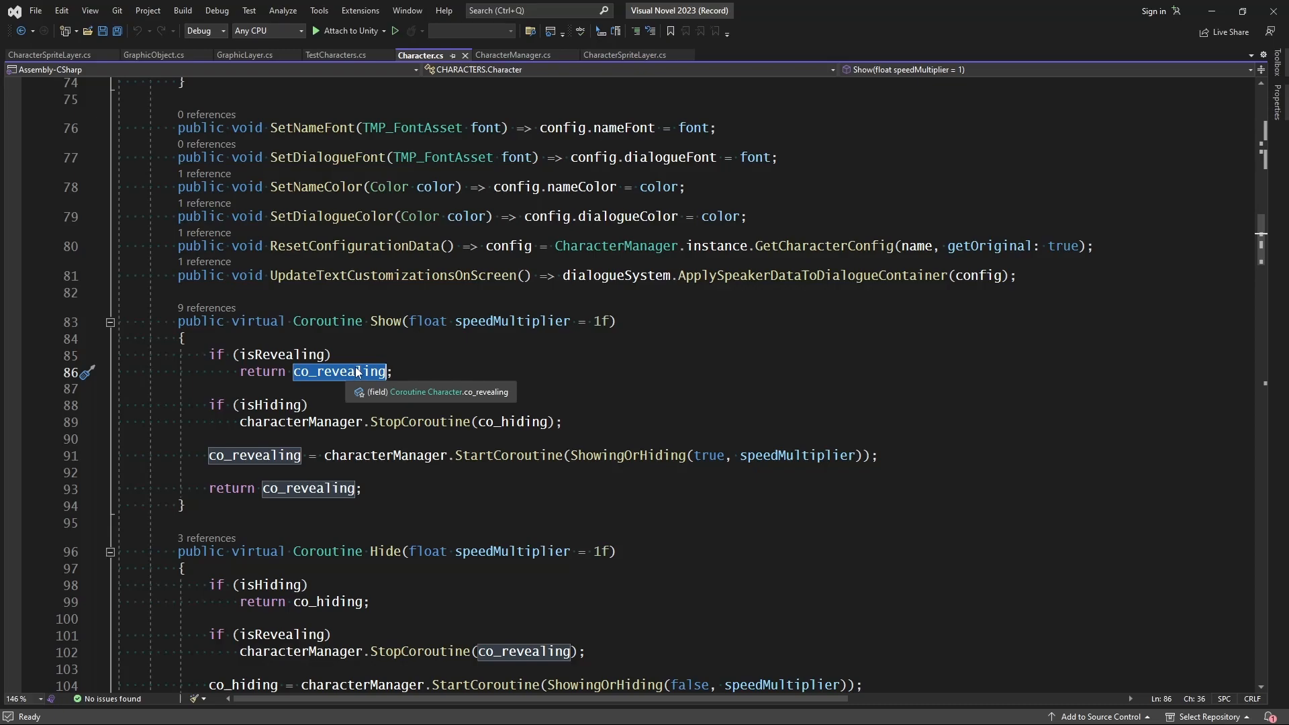
{"action": "mouse_move", "coordinate": [354, 373]}
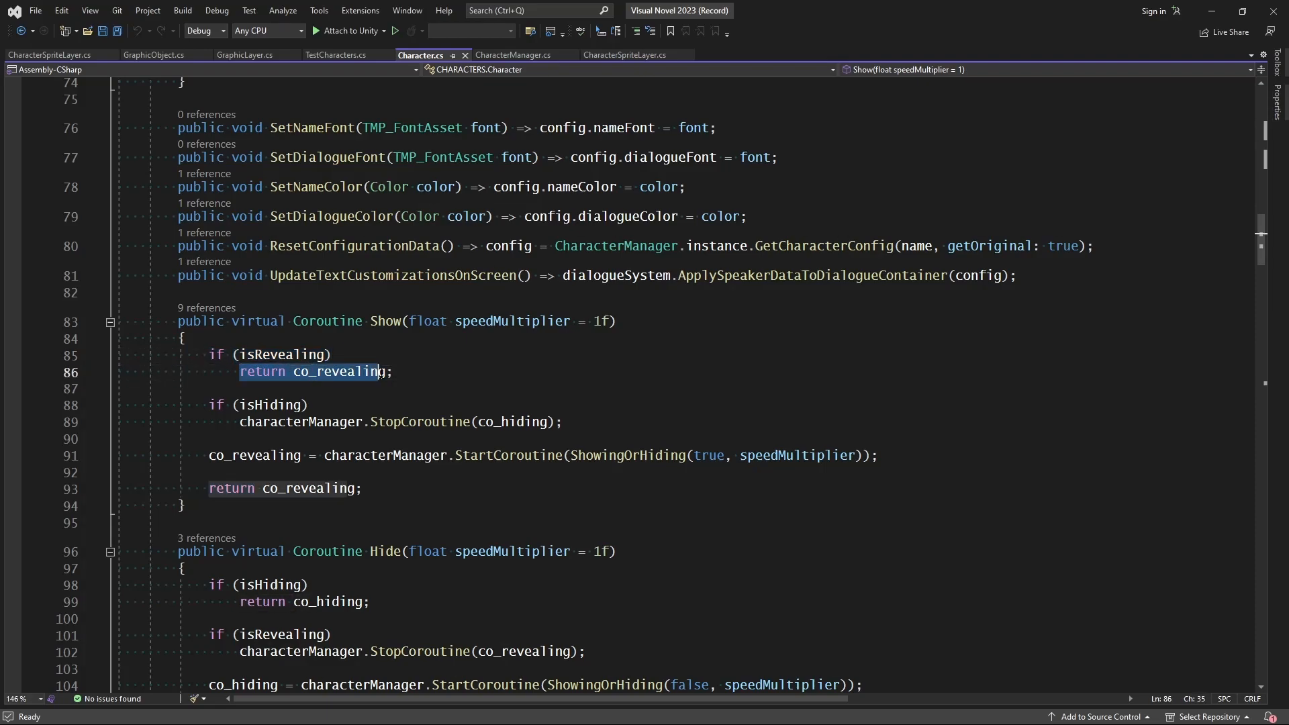
{"action": "type", "text": "c;"}
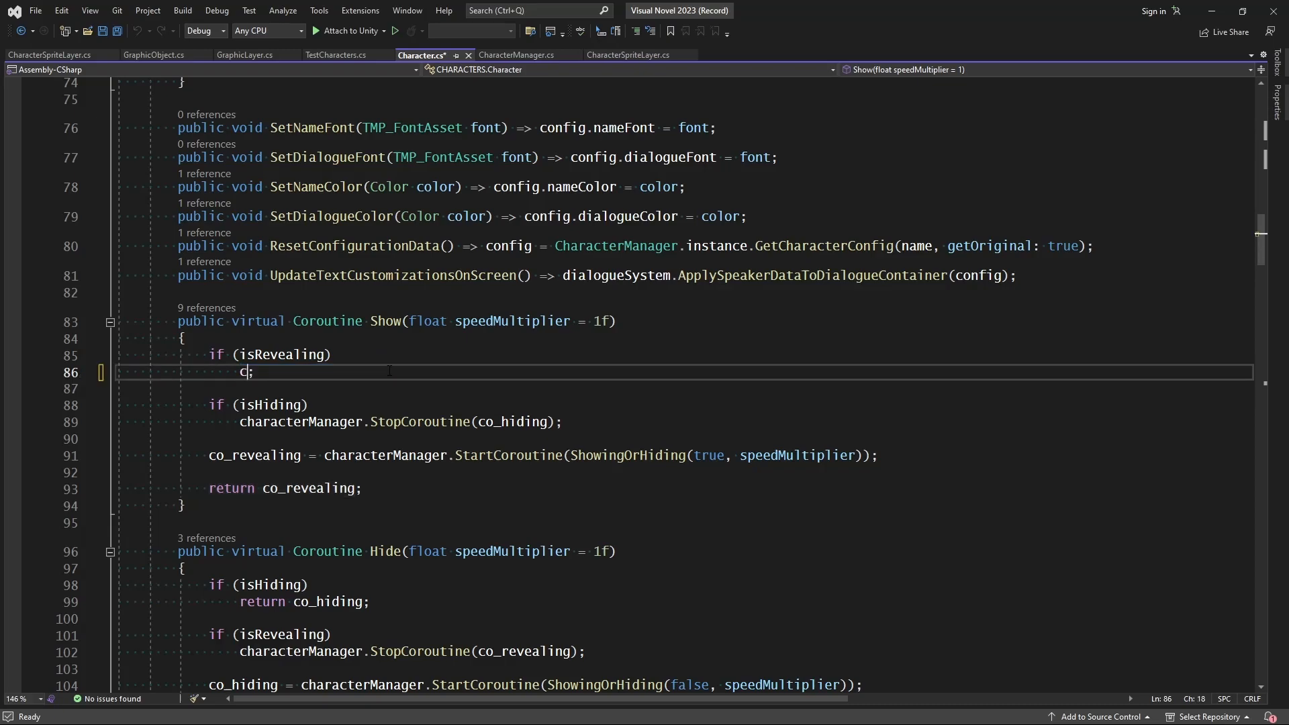
{"action": "type", "text": "haracterManager.stopCoroutine("}
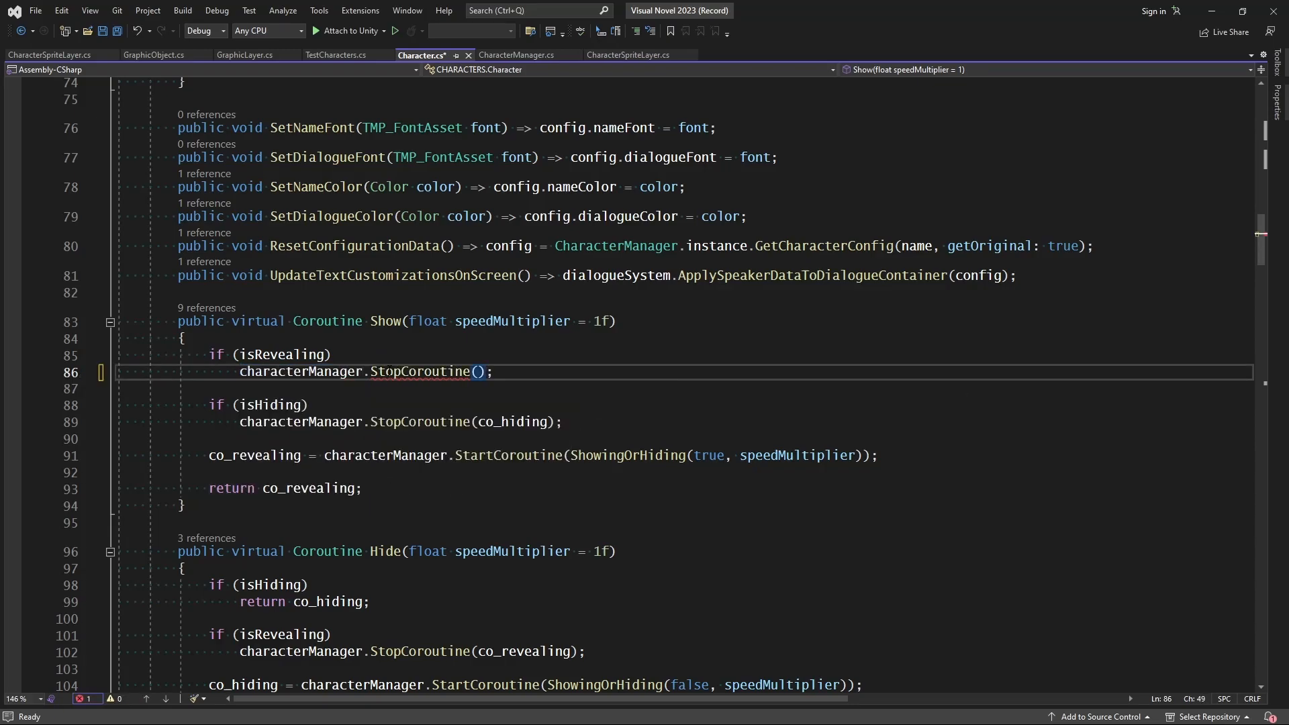
{"action": "type", "text": "co_revealing"}
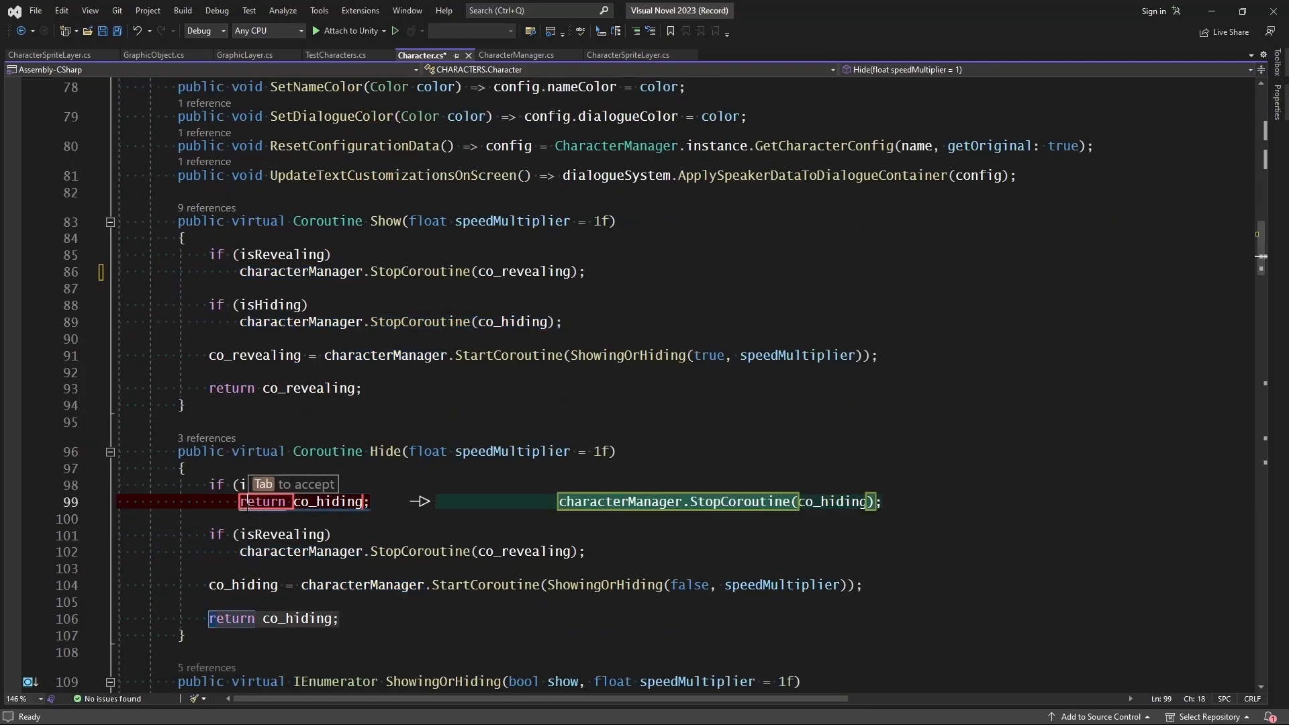
- Make Hide and Highlight stop their running coroutines, merging Highlight's two checks with ||
{"action": "key", "text": "Tab"}
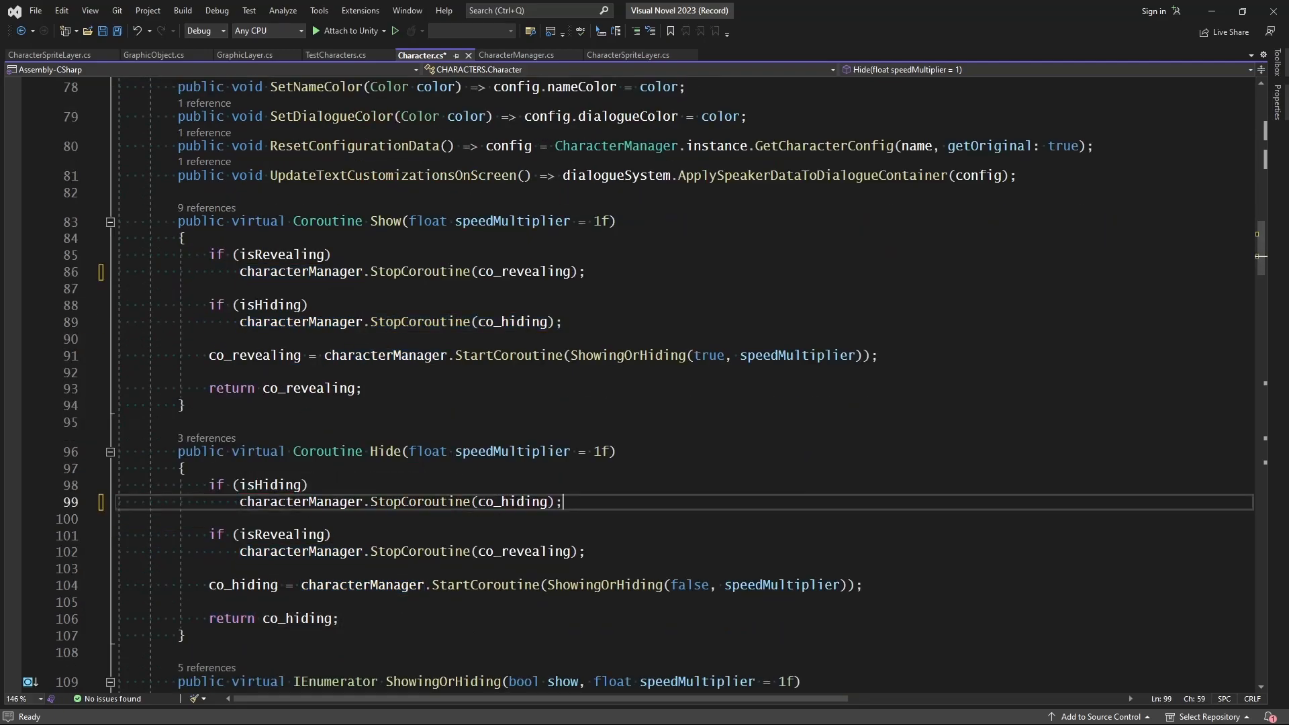
{"action": "scroll", "scroll_direction": "down", "scroll_amount": 3}
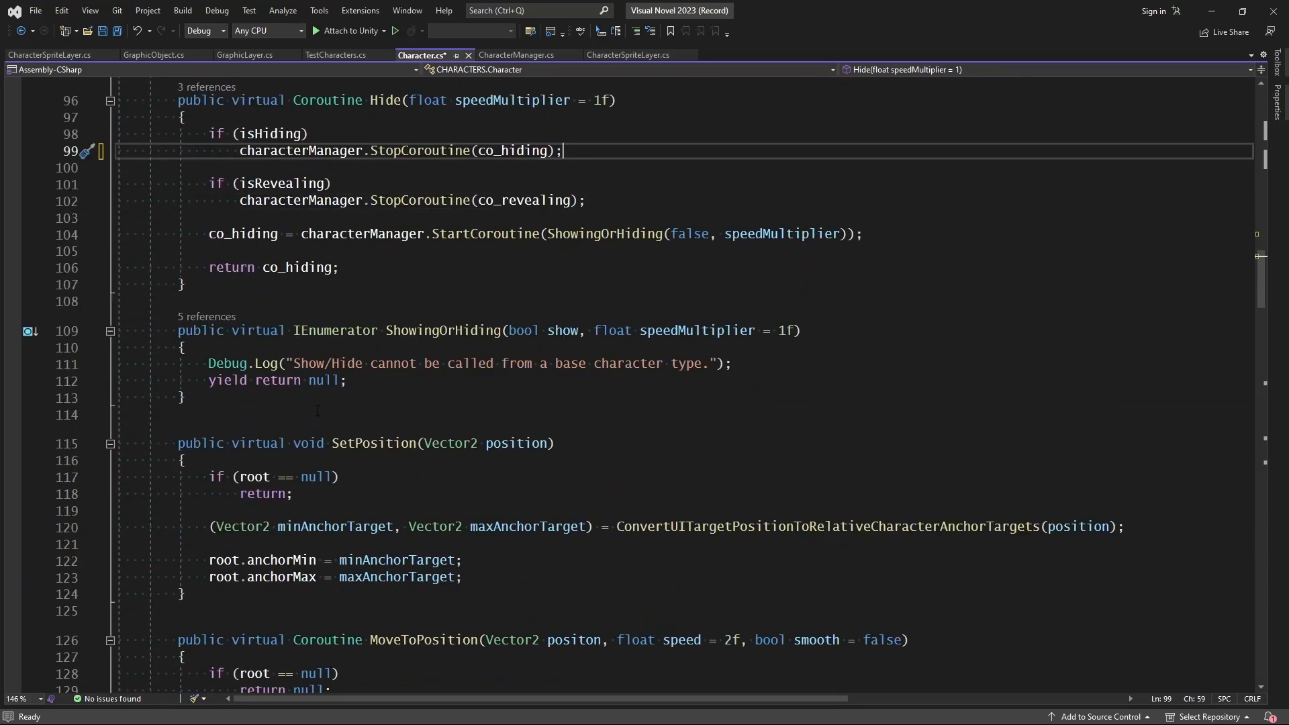
{"action": "scroll", "scroll_direction": "down", "scroll_amount": 3}
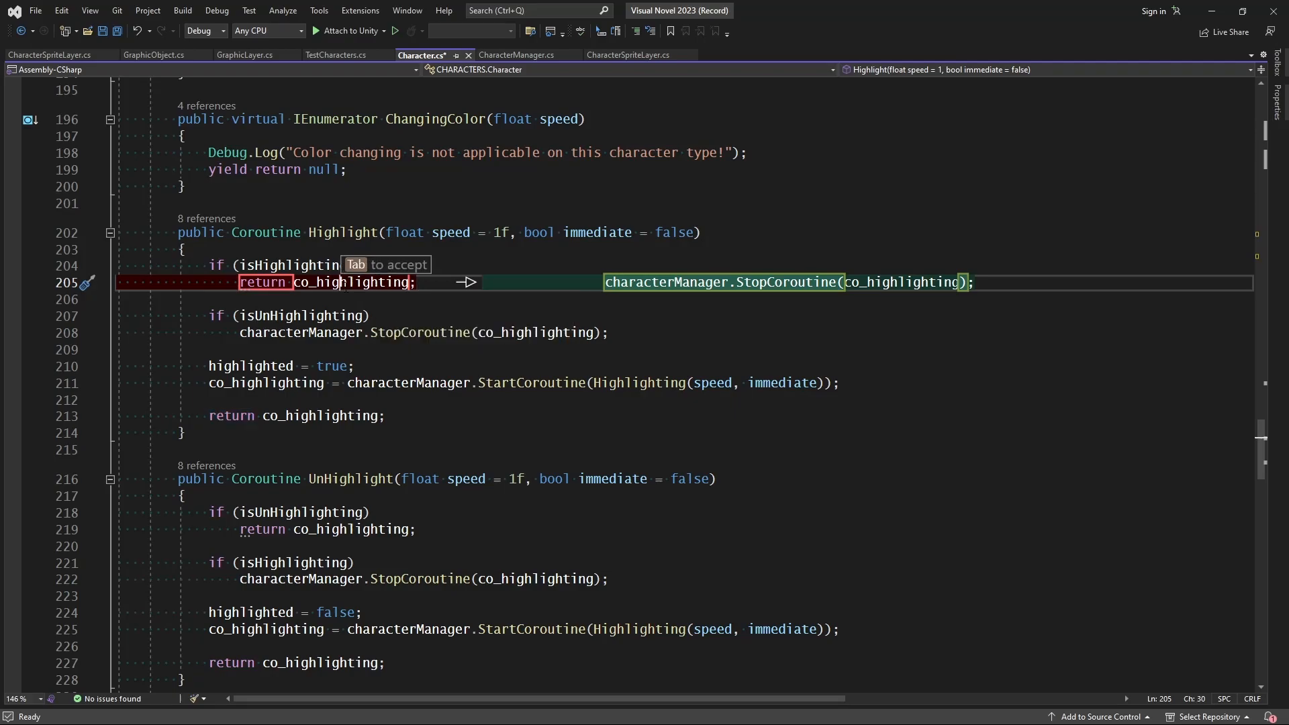
{"action": "key", "text": "Tab"}
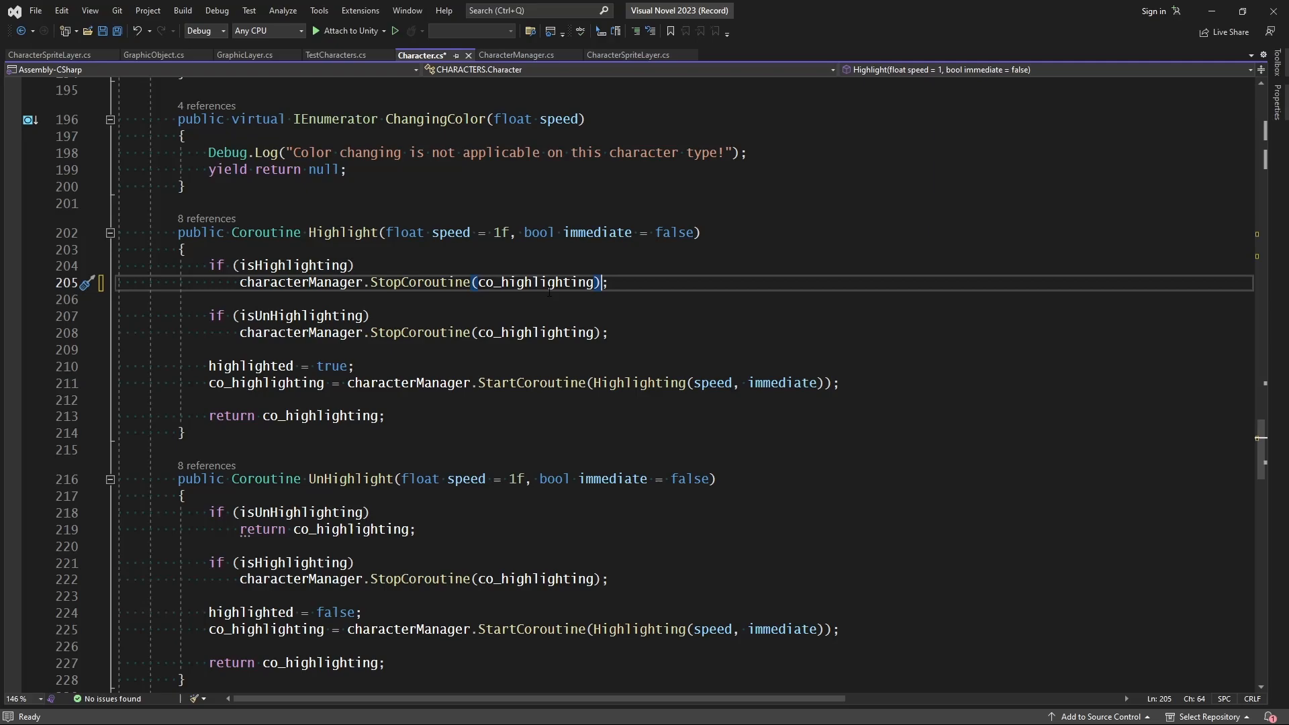
{"action": "double_click", "coordinate": [292, 264]}
{"action": "type", "text": " || isUnHighlighting"}
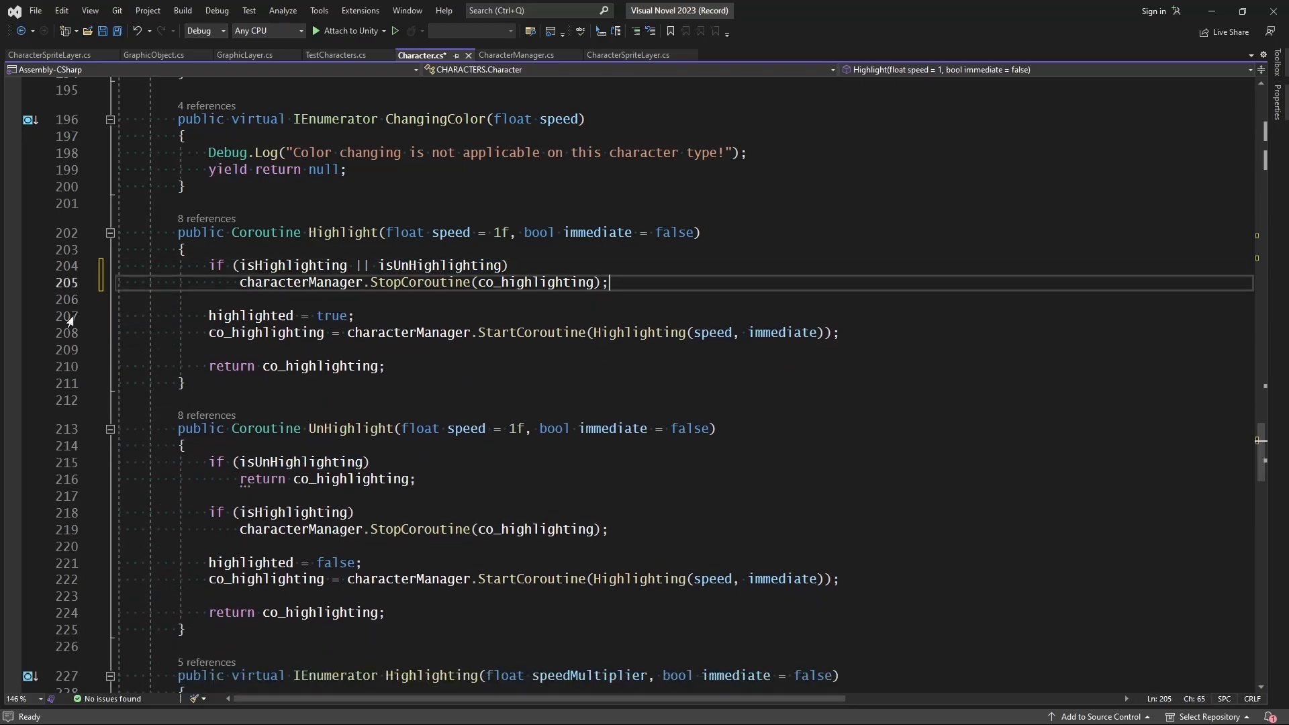
{"action": "mouse_move", "coordinate": [321, 479]}
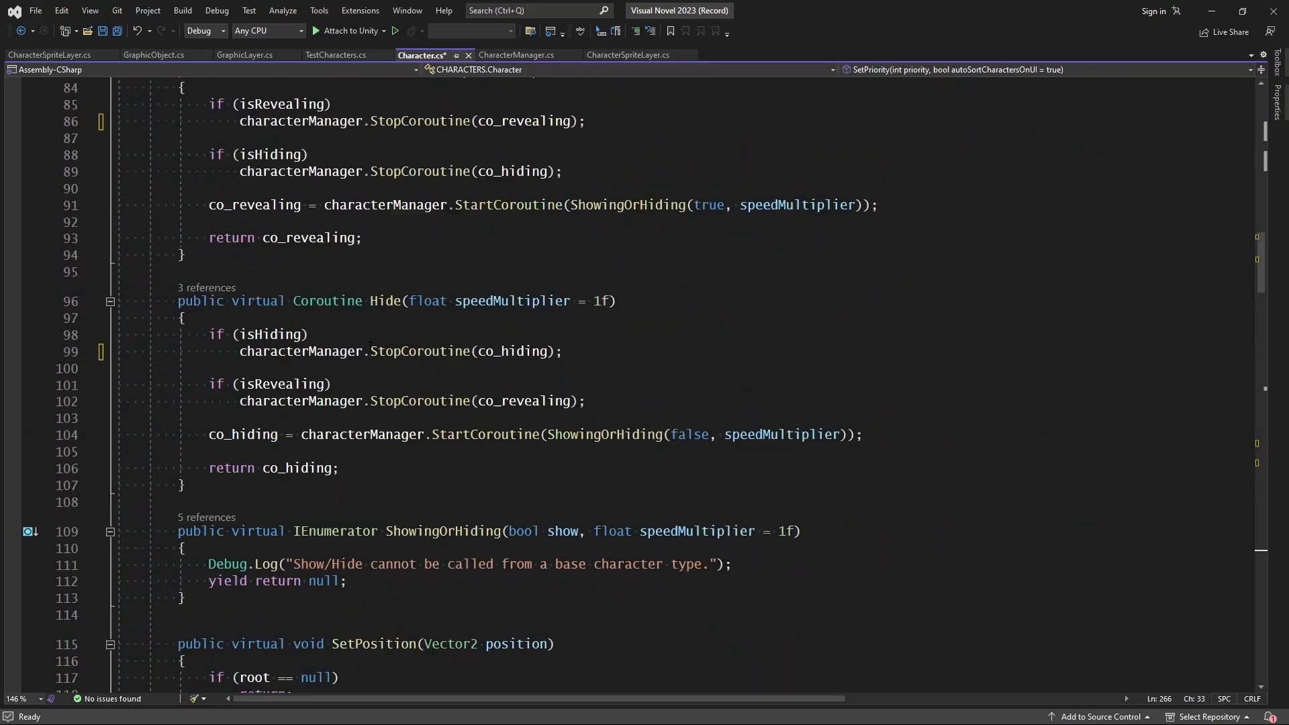
{"action": "scroll", "scroll_direction": "up", "scroll_amount": 3}
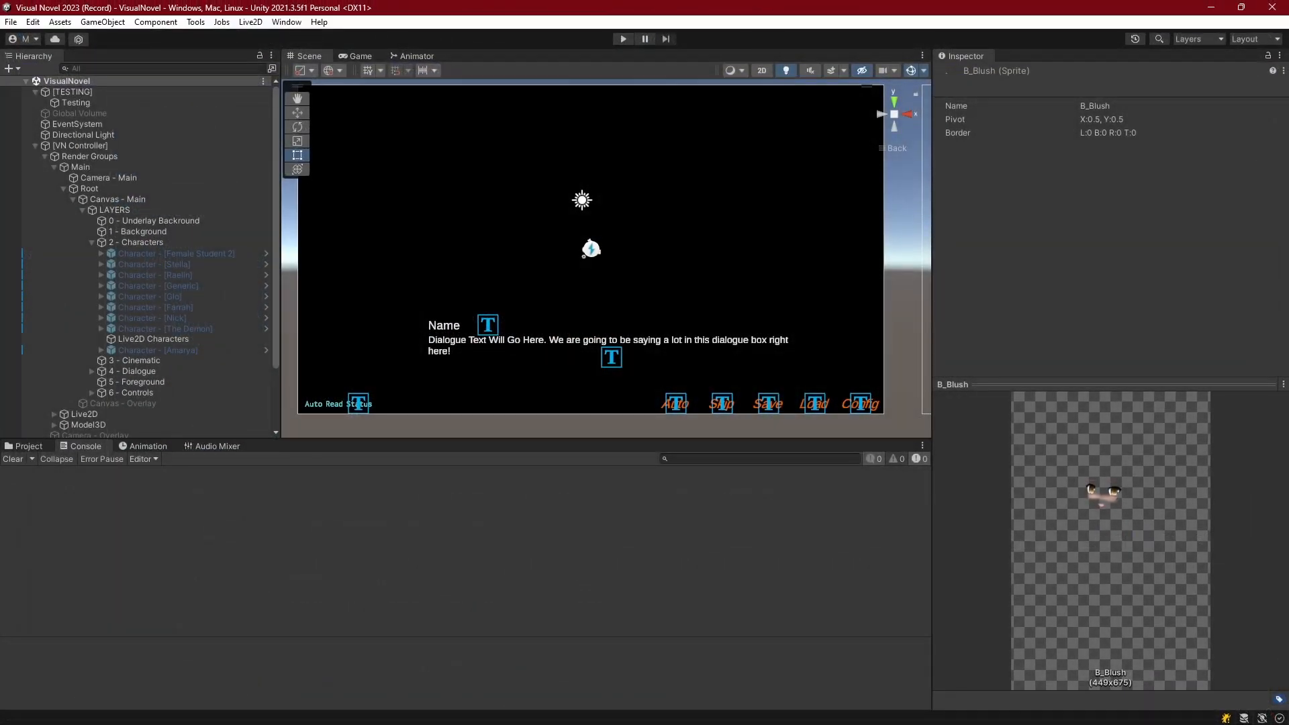
{"action": "mouse_move", "coordinate": [676, 16]}
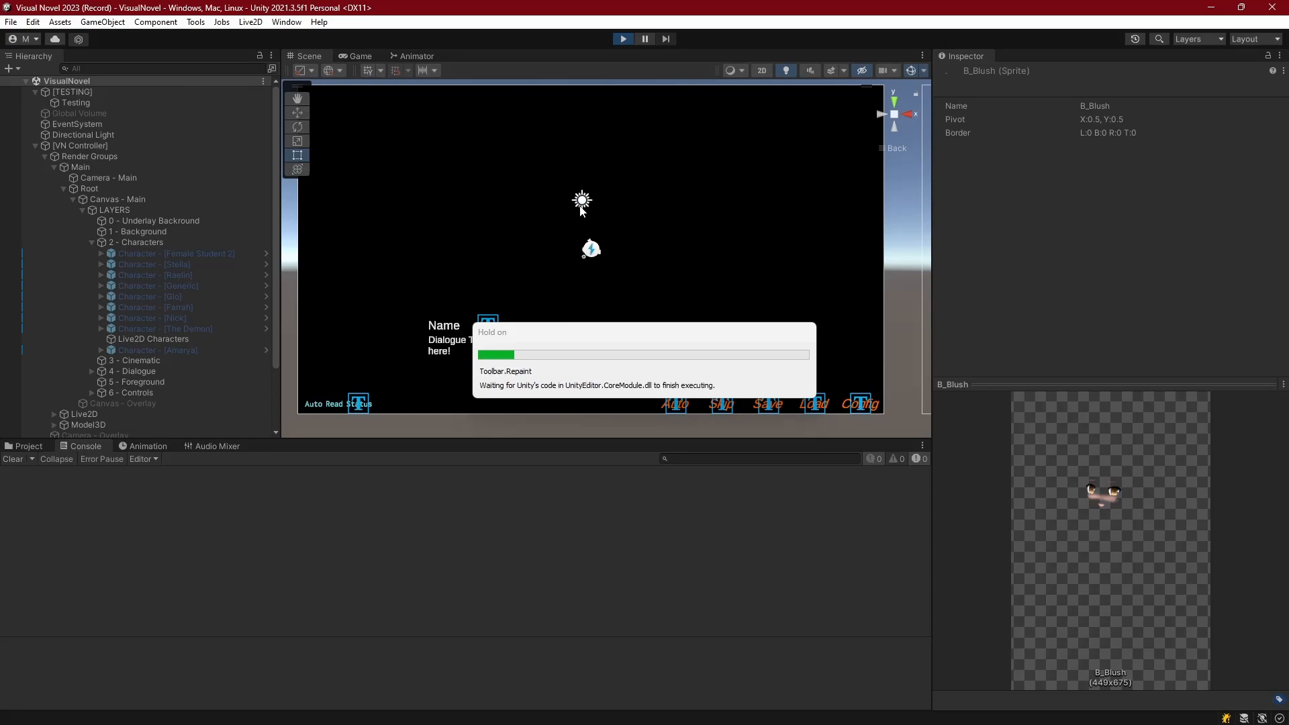
- Play and skip to Farah's line, exposing MissingReferenceExceptions about a destroyed Image
{"action": "left_click", "coordinate": [358, 55]}
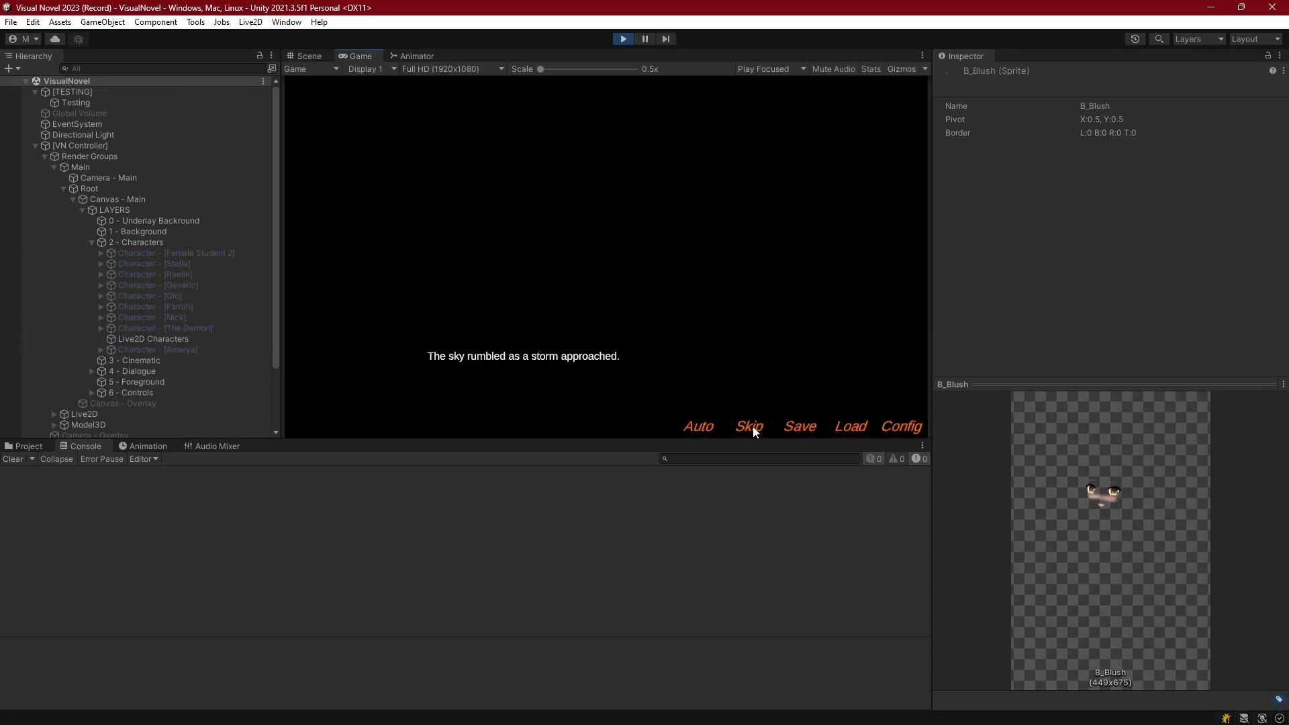
{"action": "left_click", "coordinate": [748, 426]}
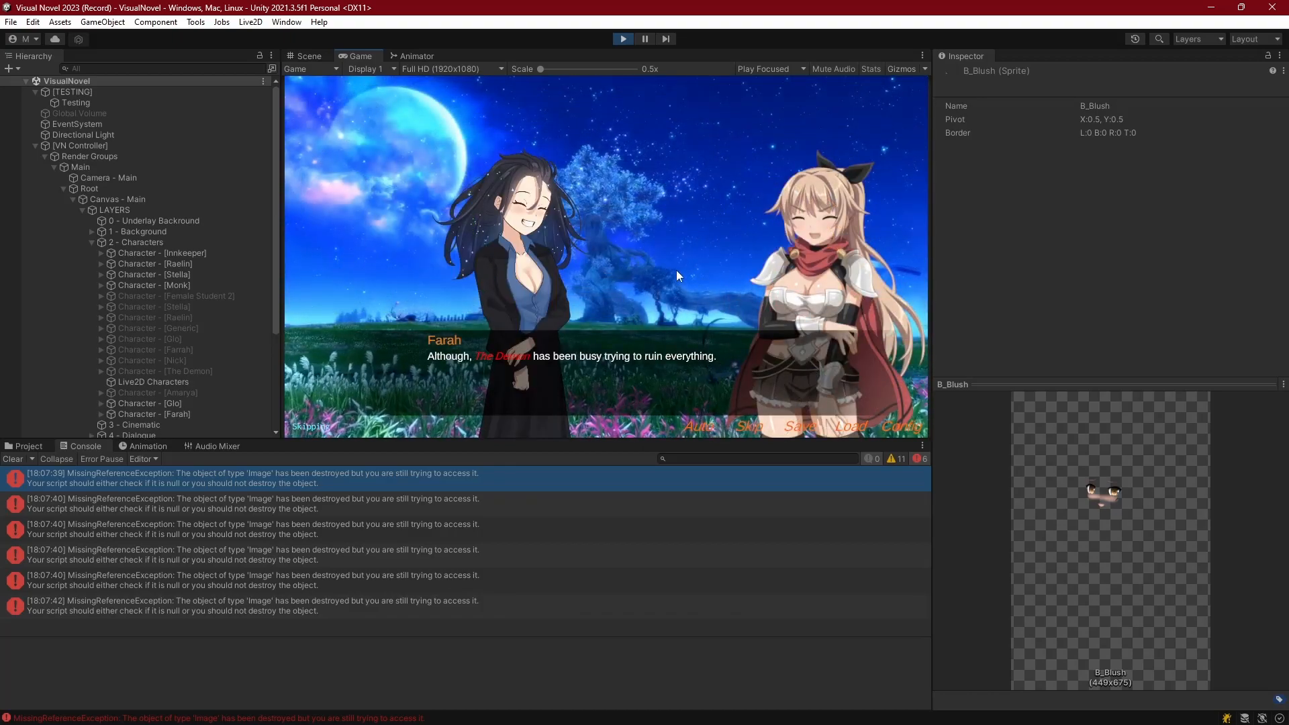
{"action": "mouse_move", "coordinate": [147, 615]}
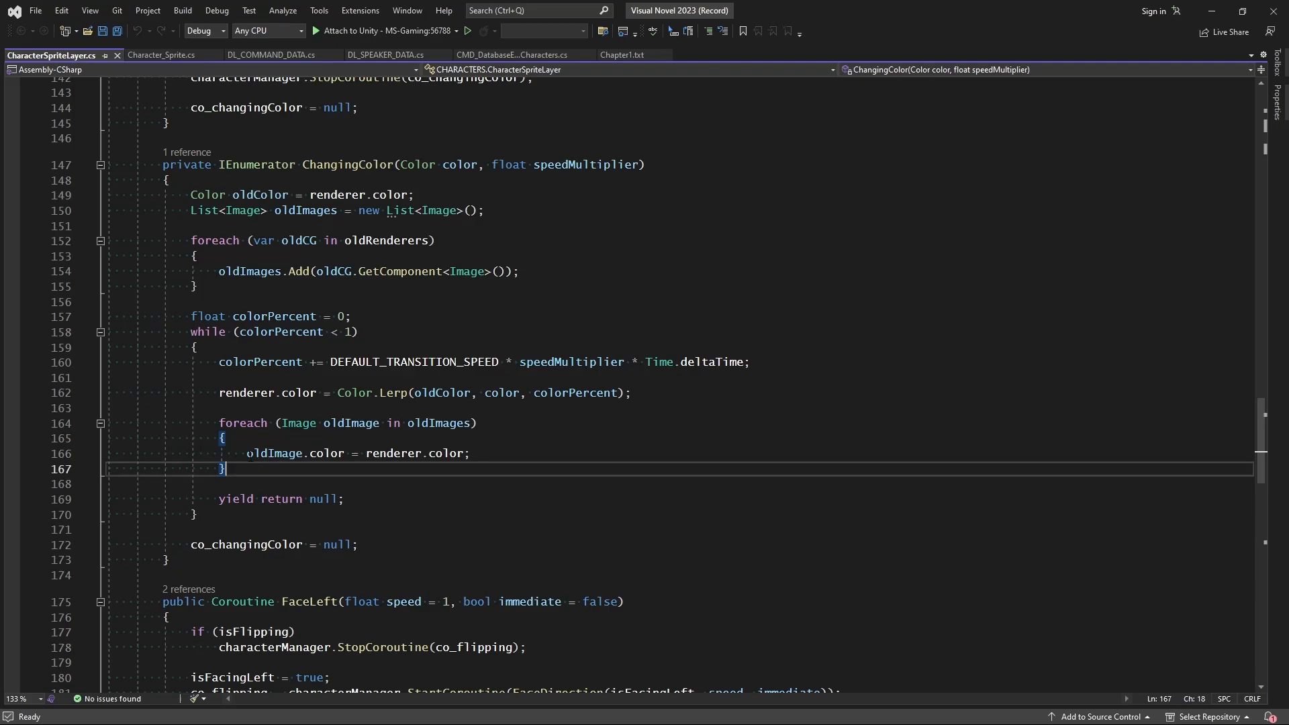
- Rewrite ChangingColor as a reverse for loop that tints non-null images and removes null ones
{"action": "left_click", "coordinate": [282, 423]}
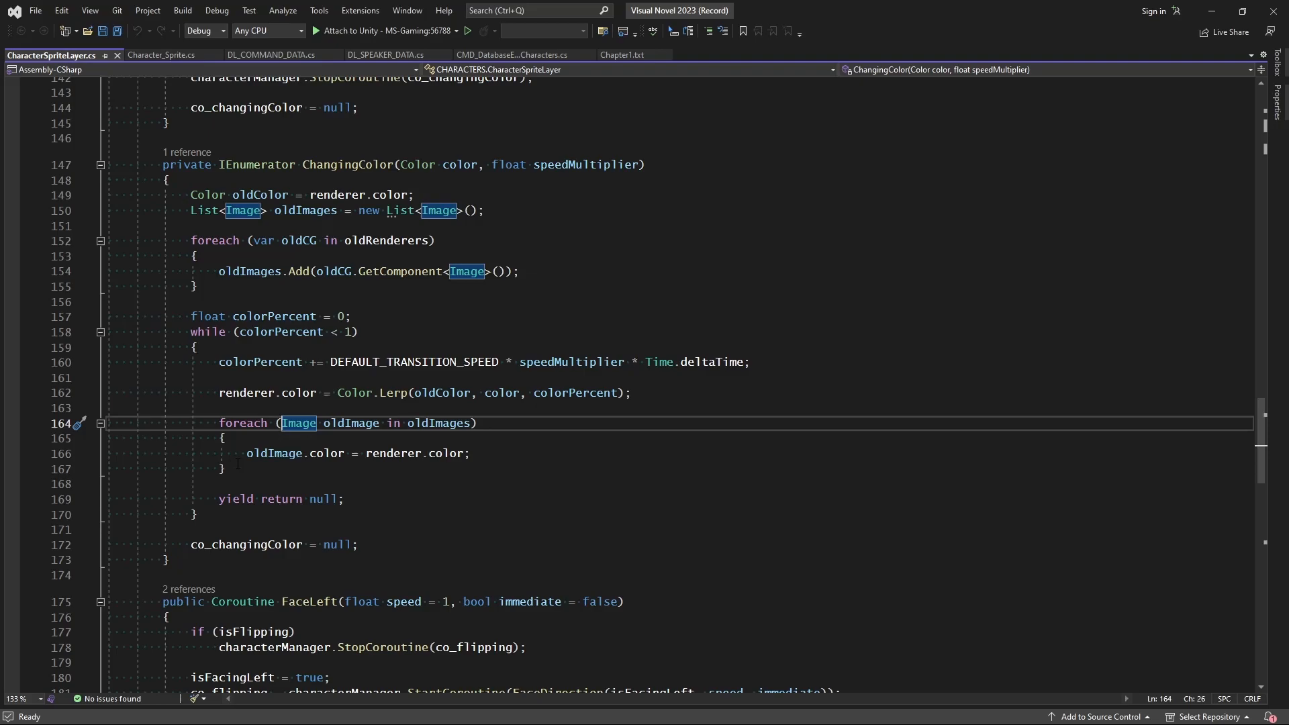
{"action": "mouse_move", "coordinate": [293, 453]}
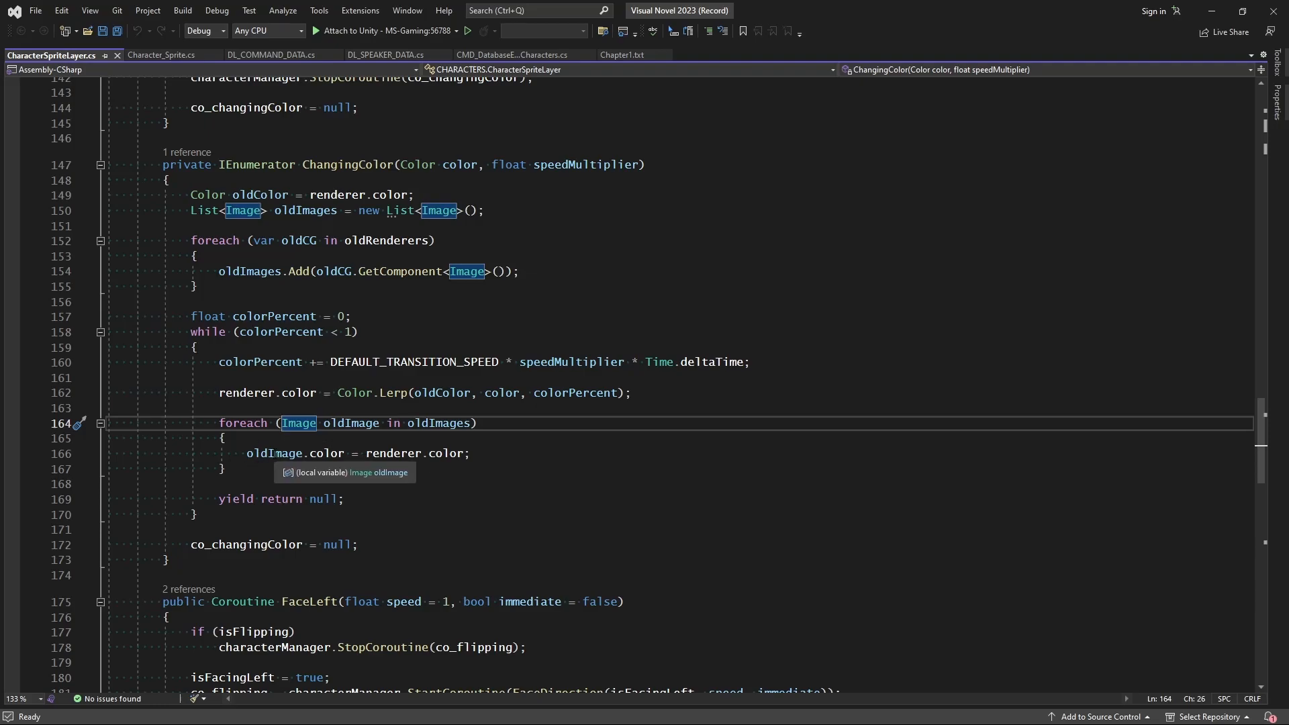
{"action": "mouse_move", "coordinate": [372, 440]}
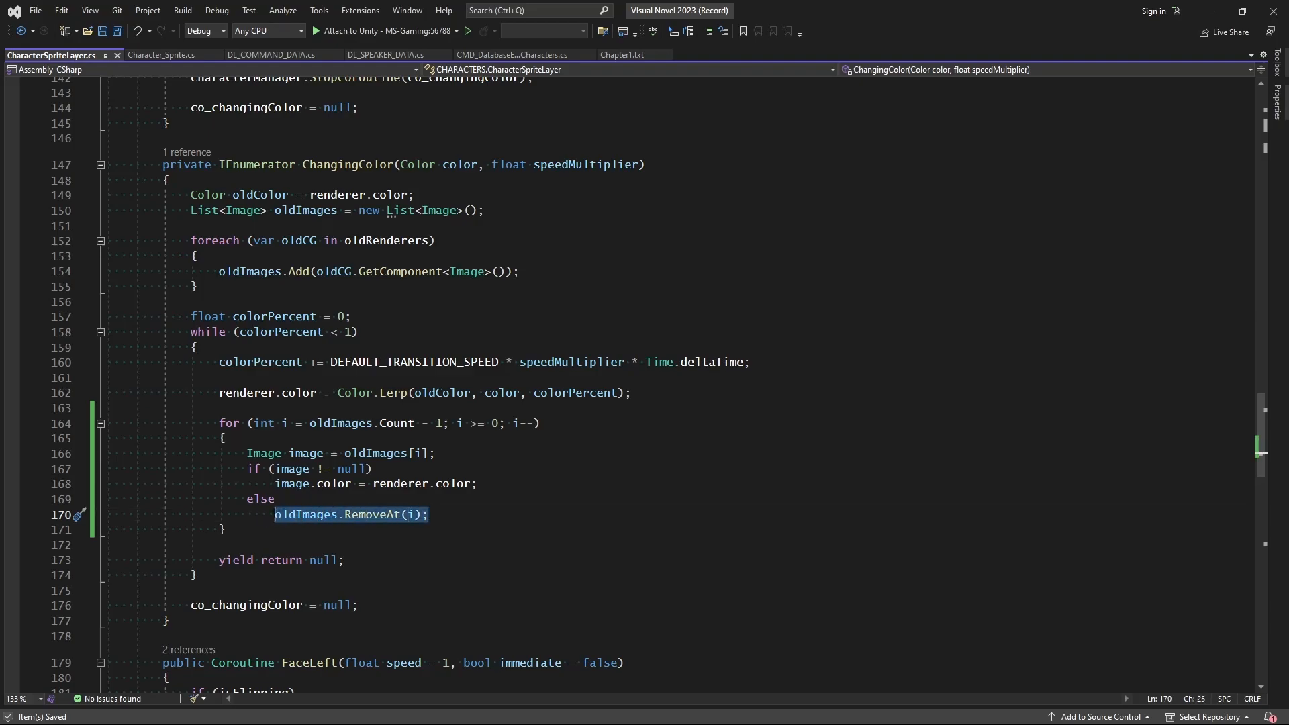
{"action": "left_click", "coordinate": [484, 514]}
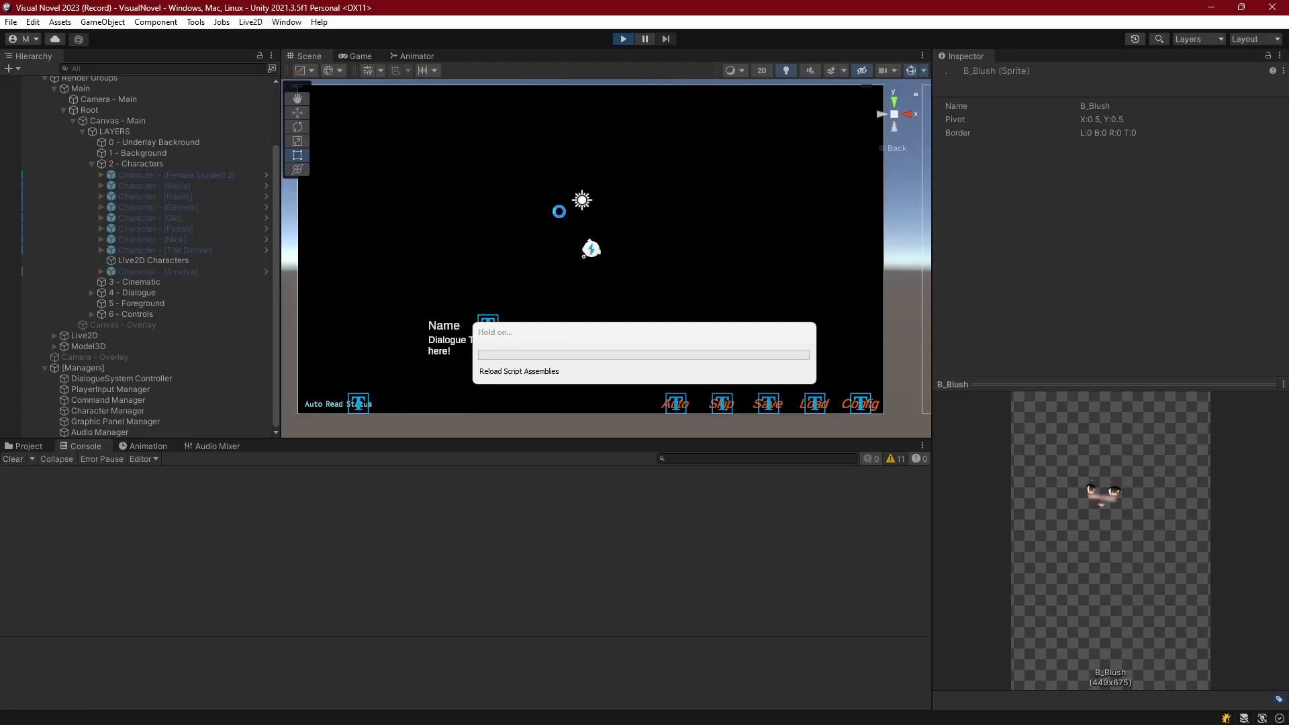
- Replay and skip to Farah's line with 0 console errors, then stop Play mode
{"action": "left_click", "coordinate": [357, 55]}
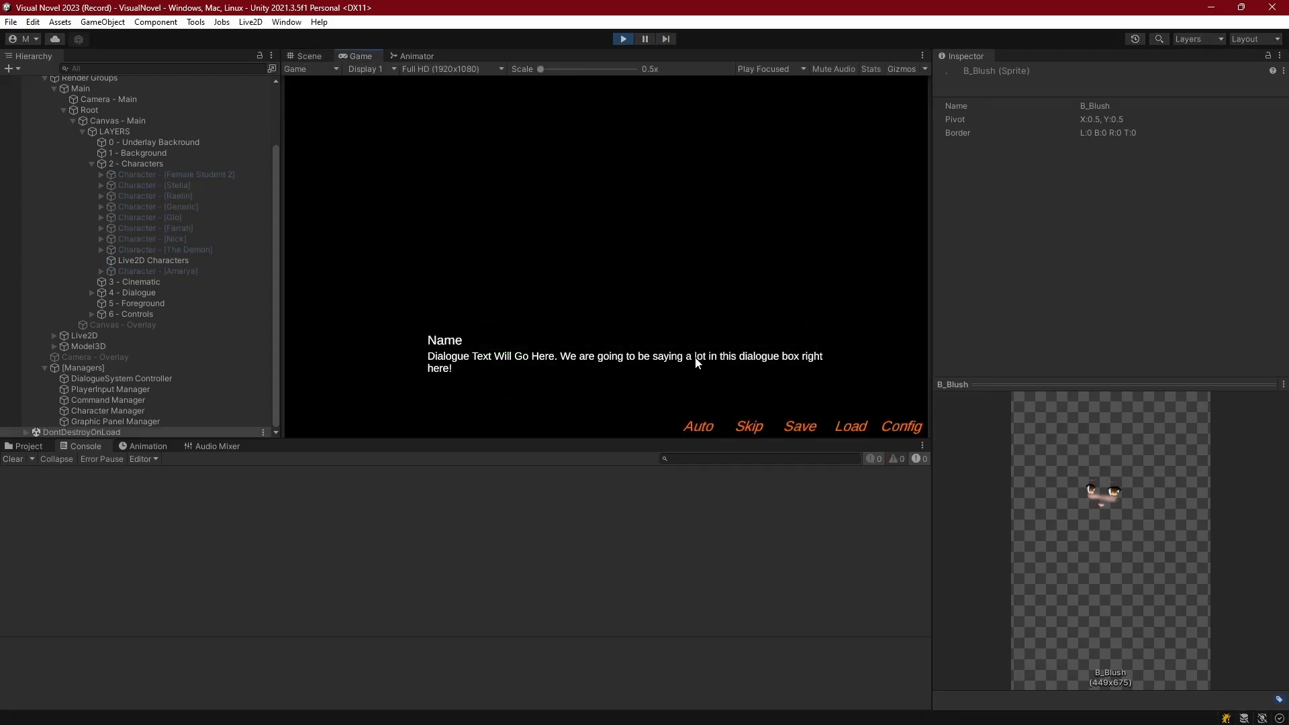
{"action": "left_click", "coordinate": [748, 426]}
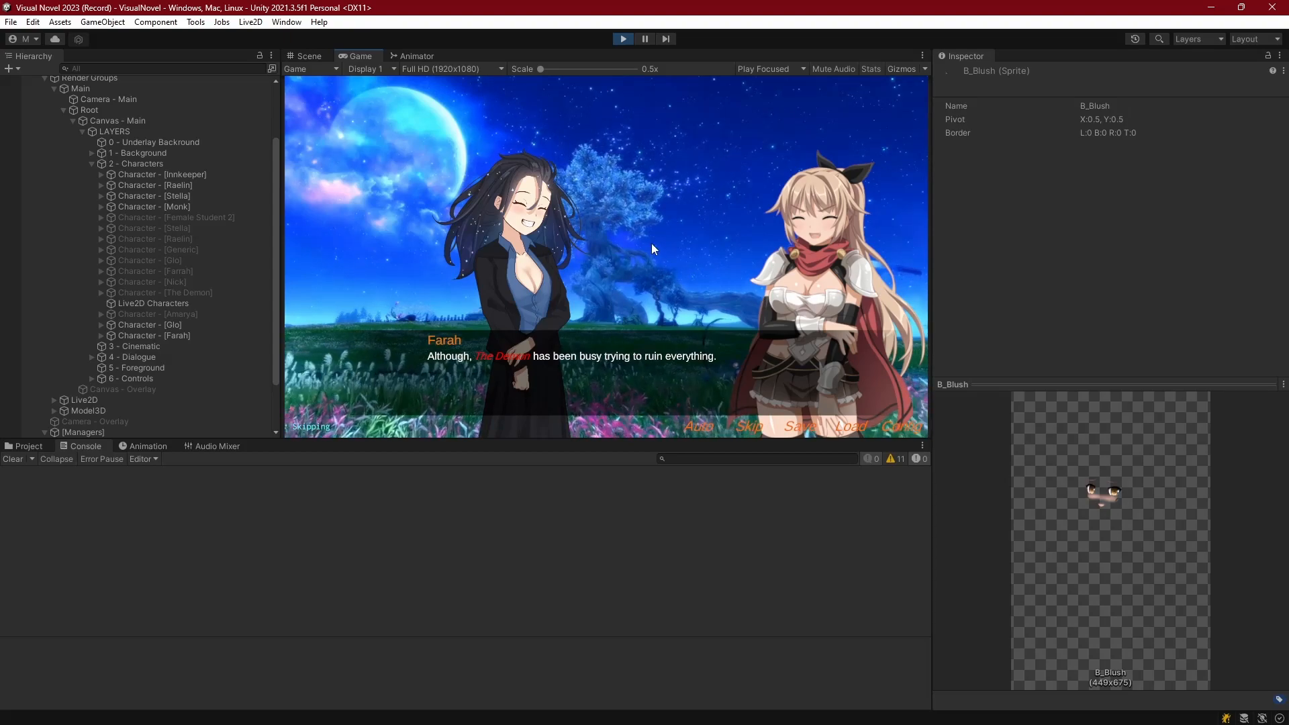
{"action": "left_click", "coordinate": [305, 55]}
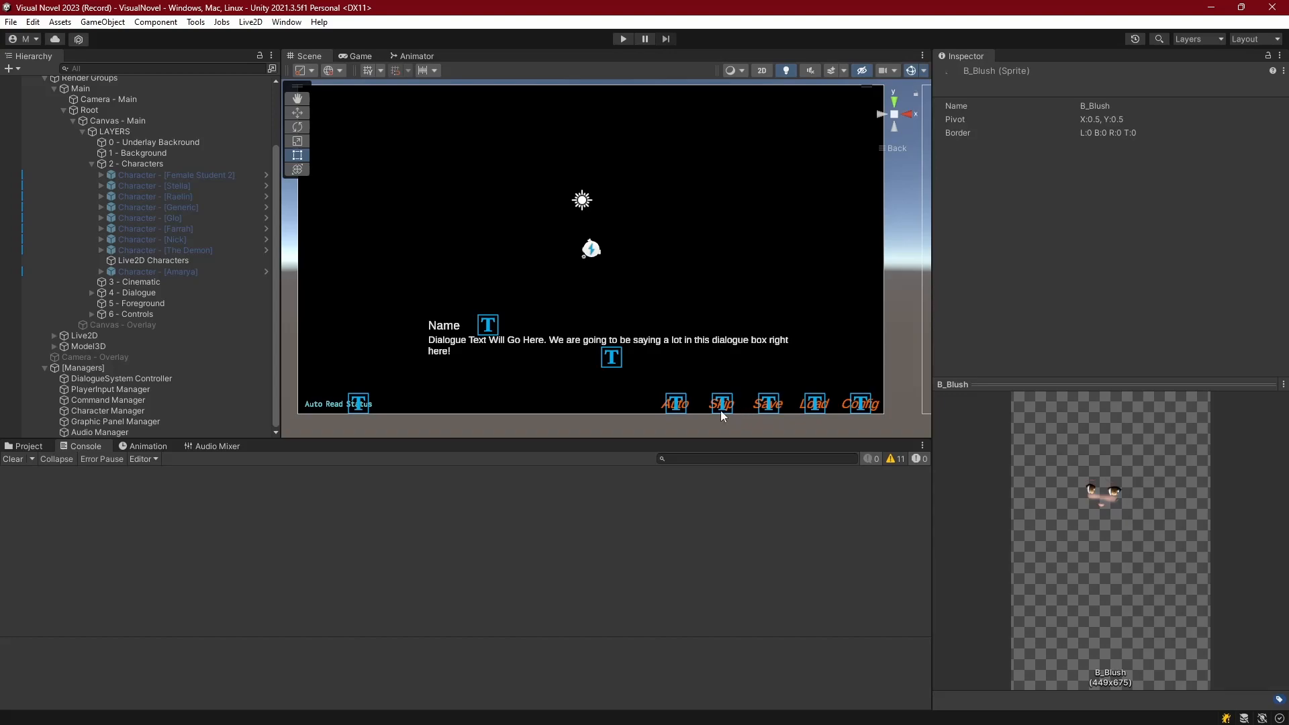
{"action": "mouse_move", "coordinate": [724, 418]}
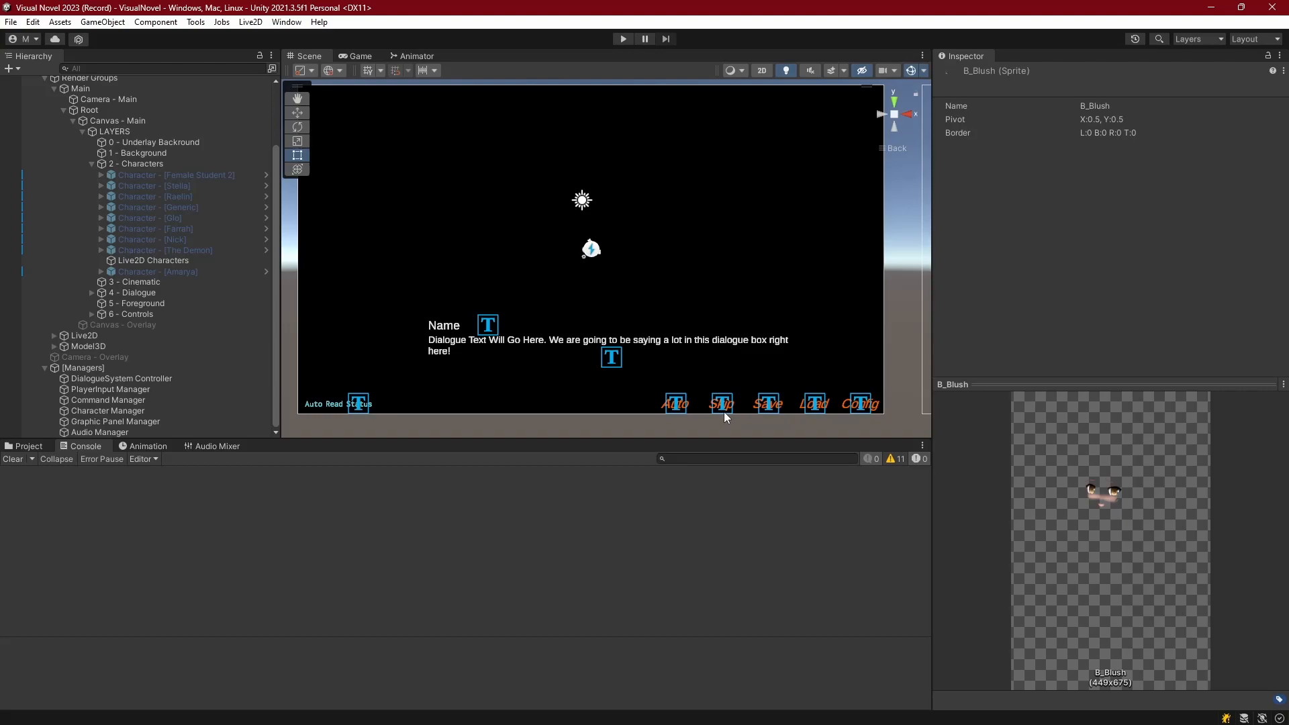
{"action": "mouse_move", "coordinate": [644, 417]}
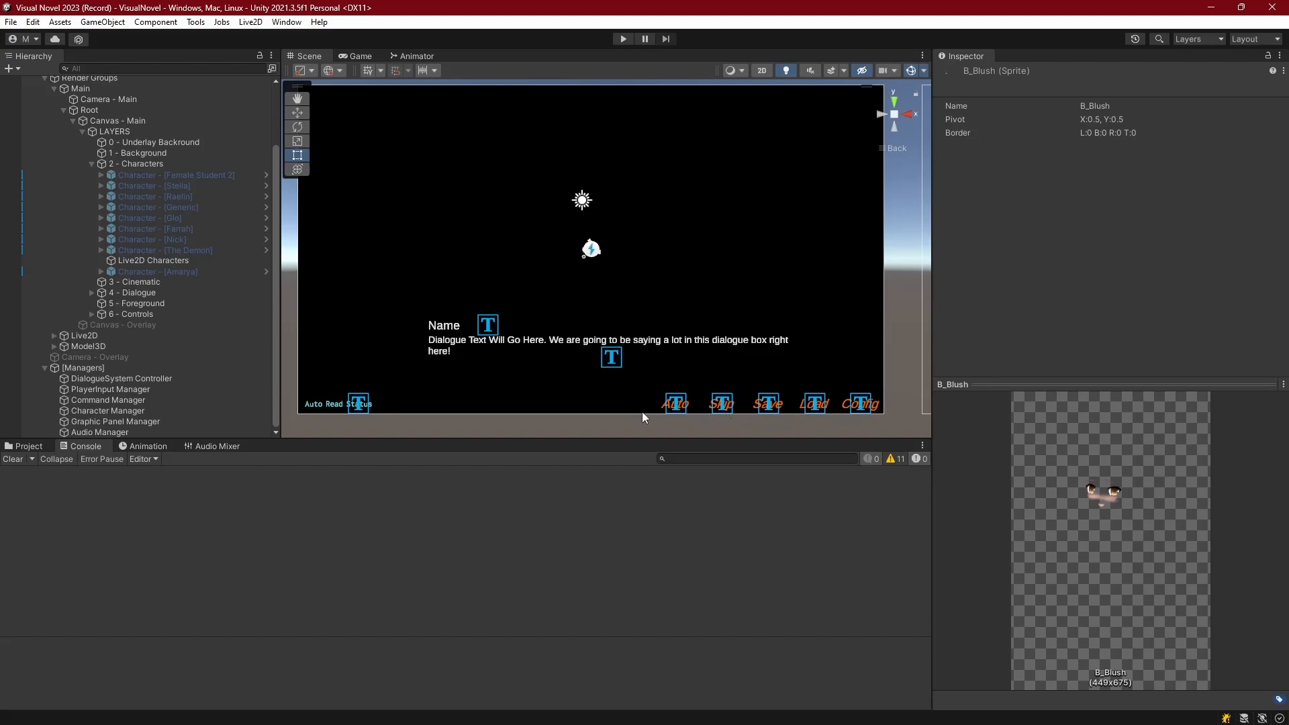